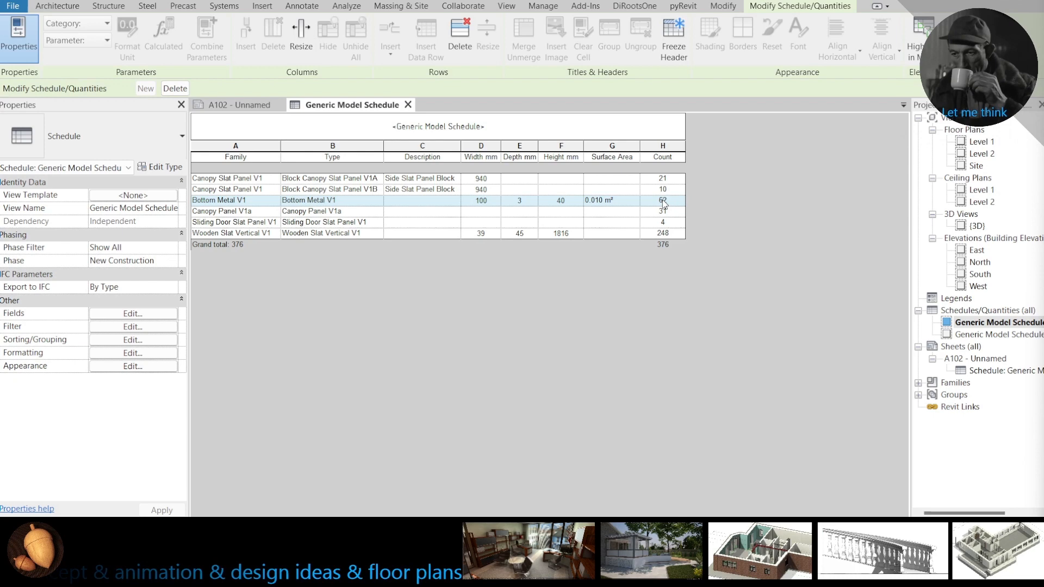
Step: Inspect the Bottom Metal V1 surface area (0.010 m²) and count (62) cells in the schedule
{"action": "left_click", "coordinate": [663, 200]}
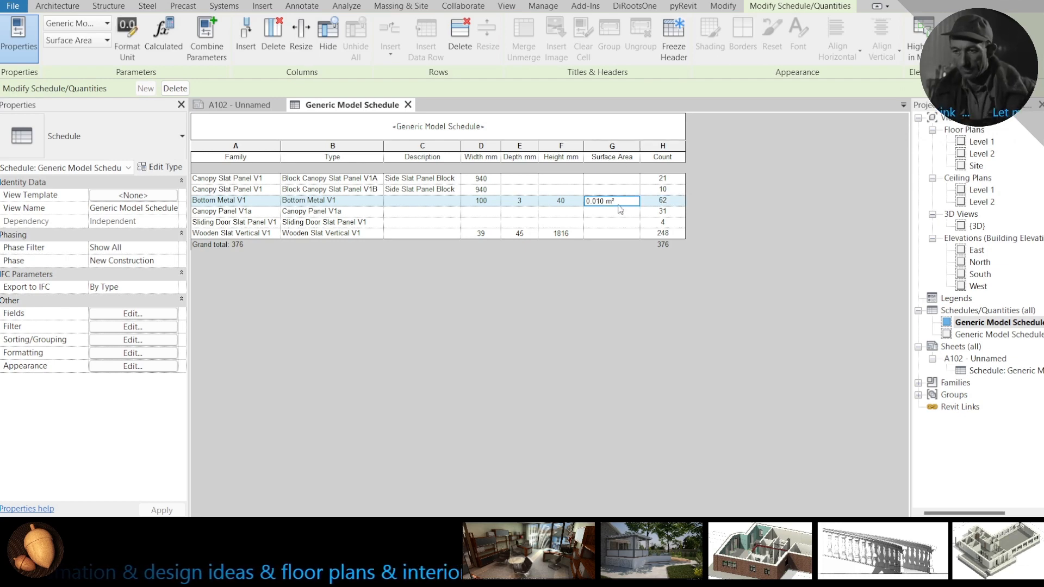
{"action": "mouse_move", "coordinate": [593, 205]}
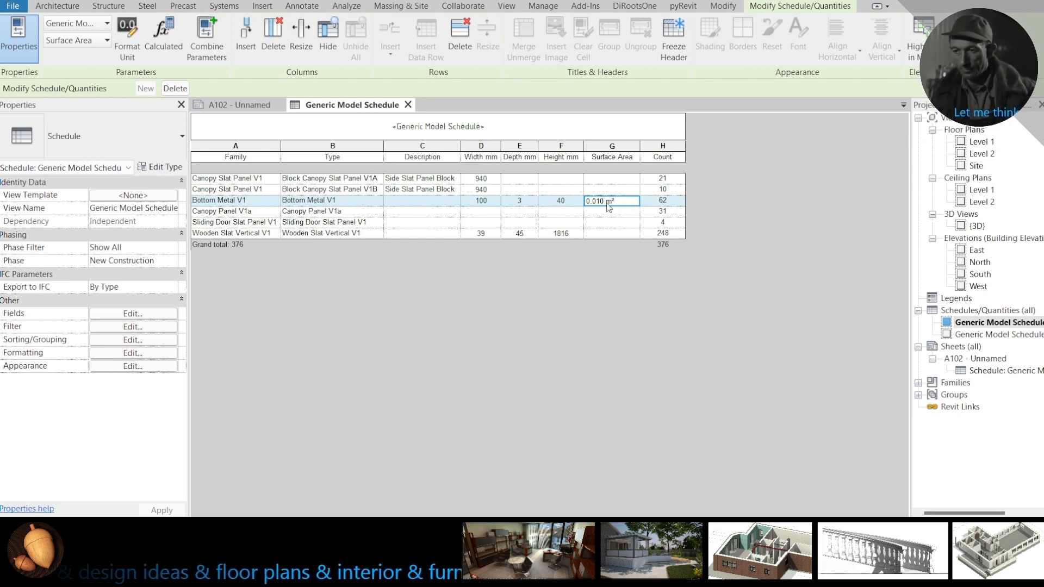
{"action": "mouse_move", "coordinate": [669, 205]}
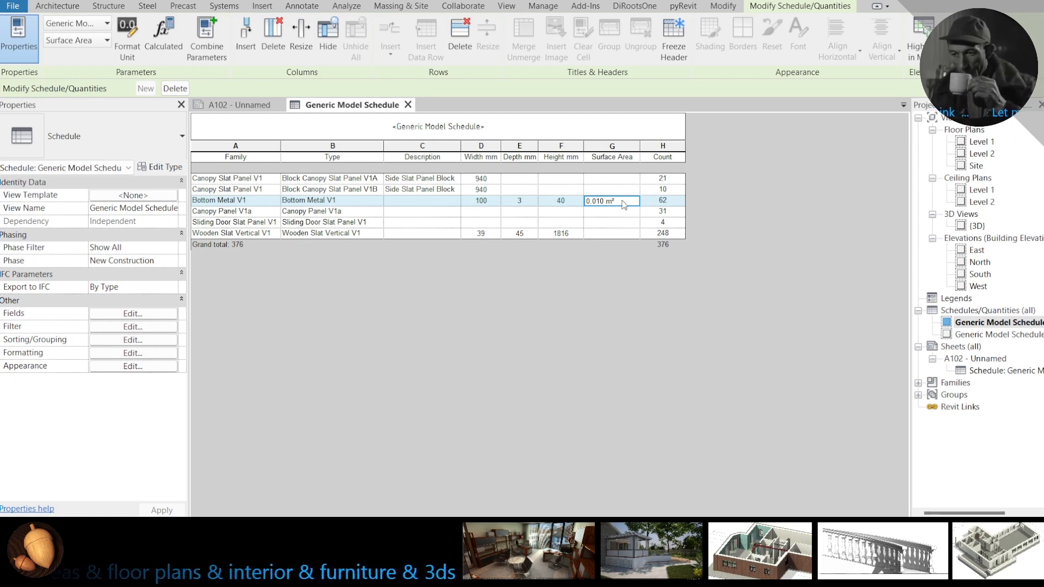
{"action": "left_click", "coordinate": [662, 201]}
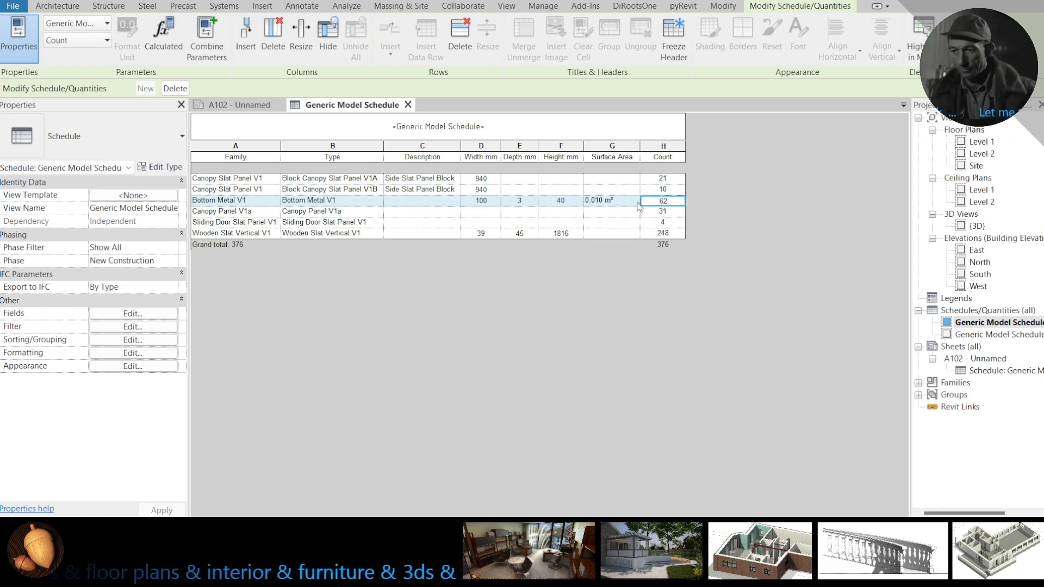
{"action": "left_click", "coordinate": [611, 201]}
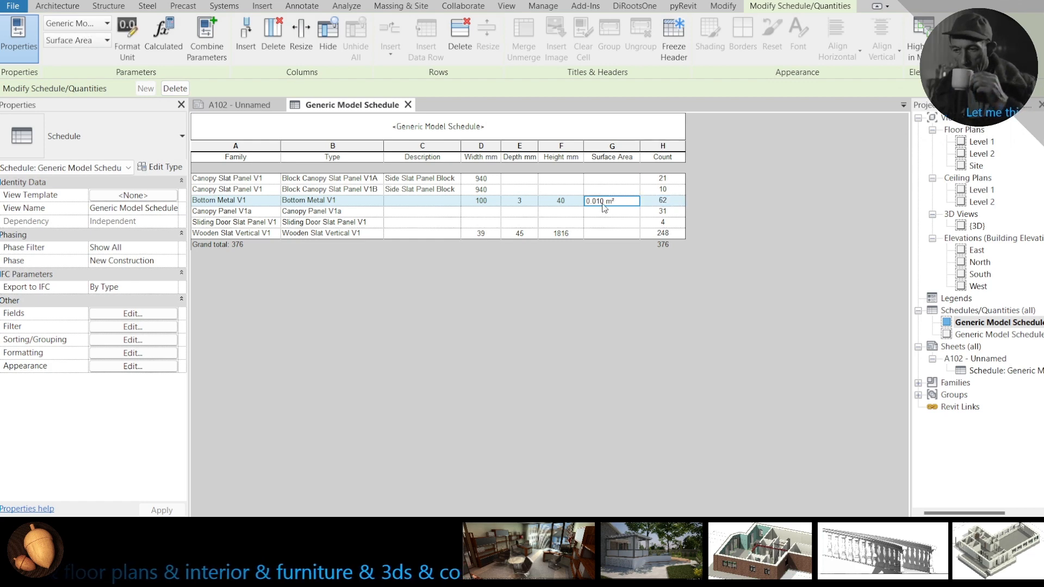
{"action": "left_click", "coordinate": [661, 200]}
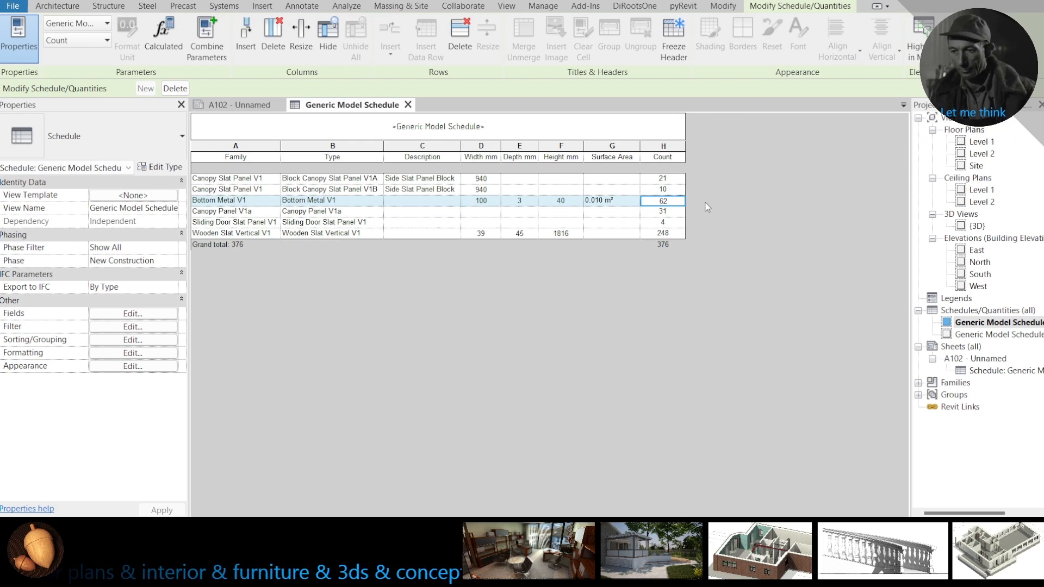
{"action": "mouse_move", "coordinate": [624, 204]}
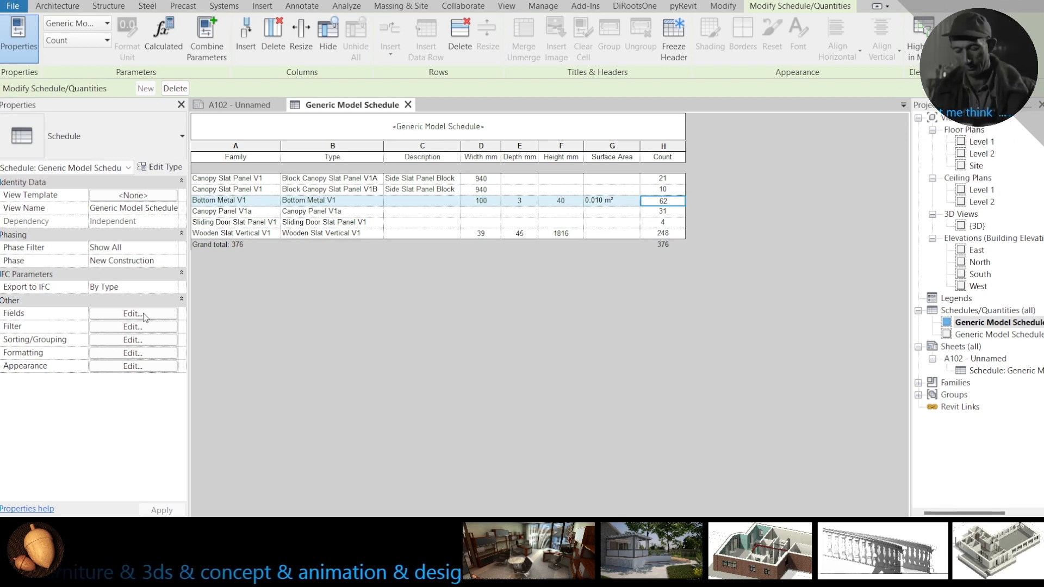
Step: Add a calculated field named Count Total with formula 1 and apply it to the schedule
{"action": "left_click", "coordinate": [131, 313]}
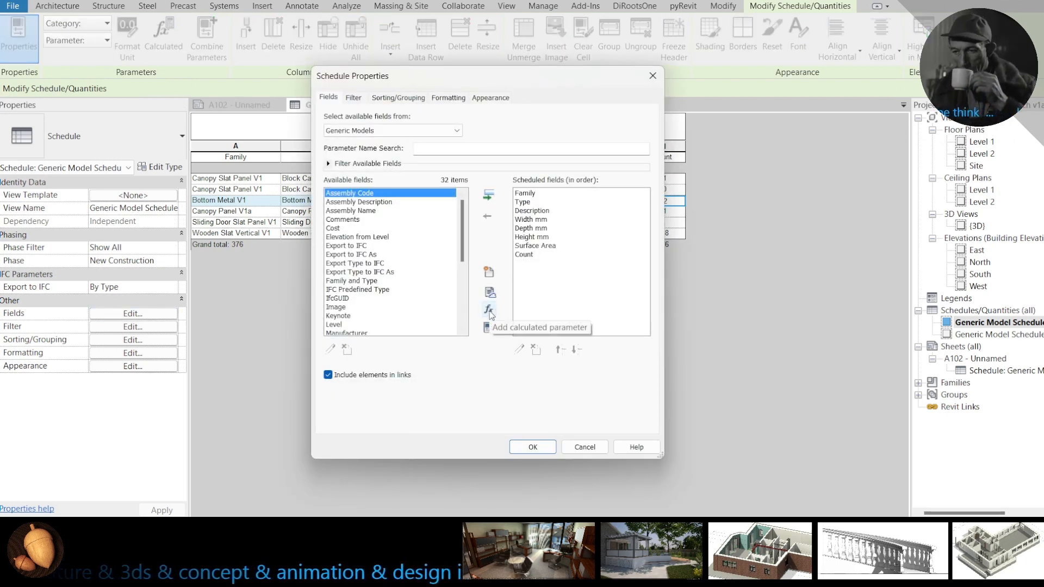
{"action": "left_click", "coordinate": [489, 311]}
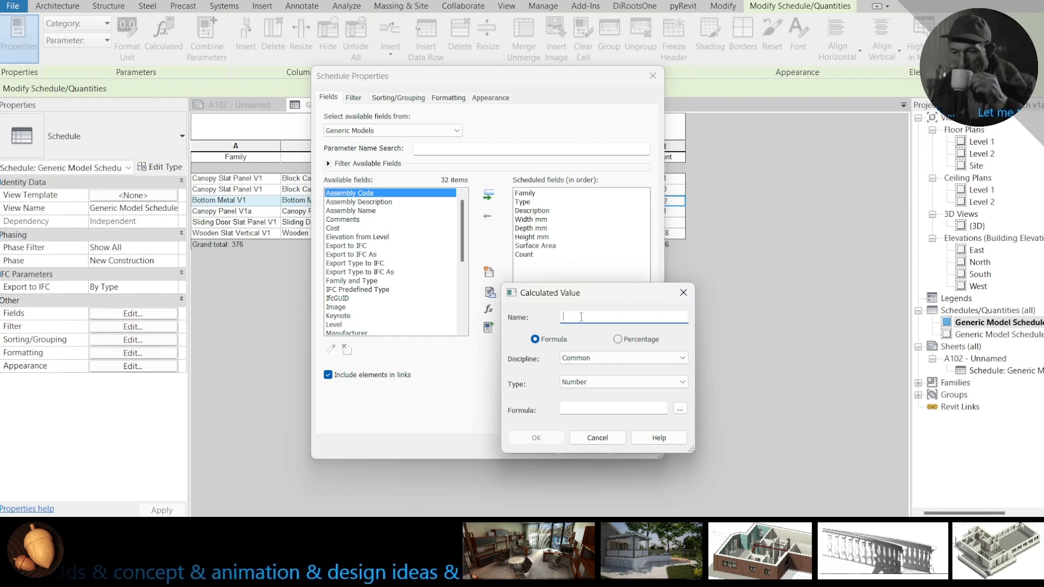
{"action": "type", "text": "Count"}
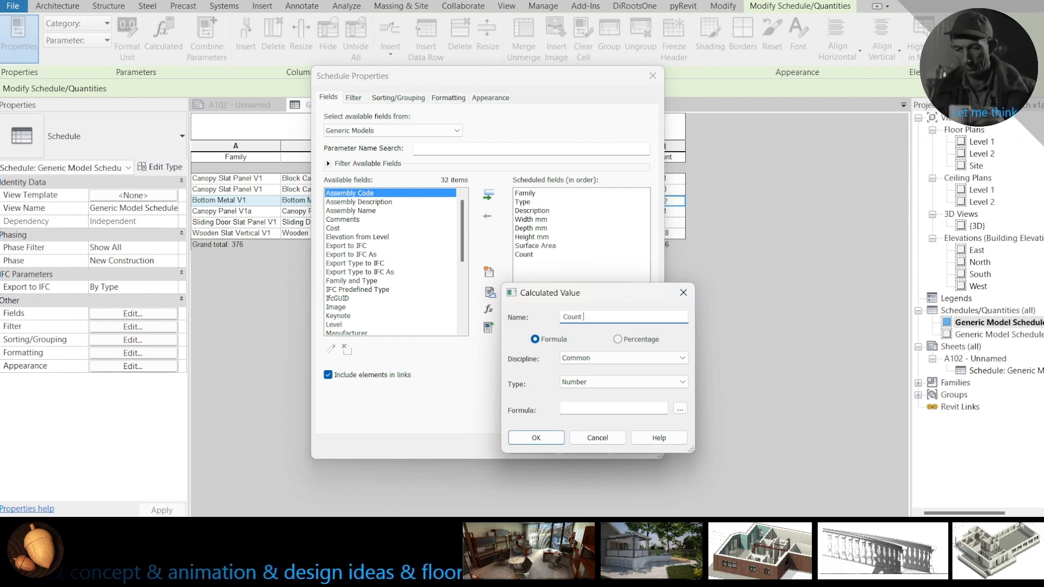
{"action": "type", "text": "Total"}
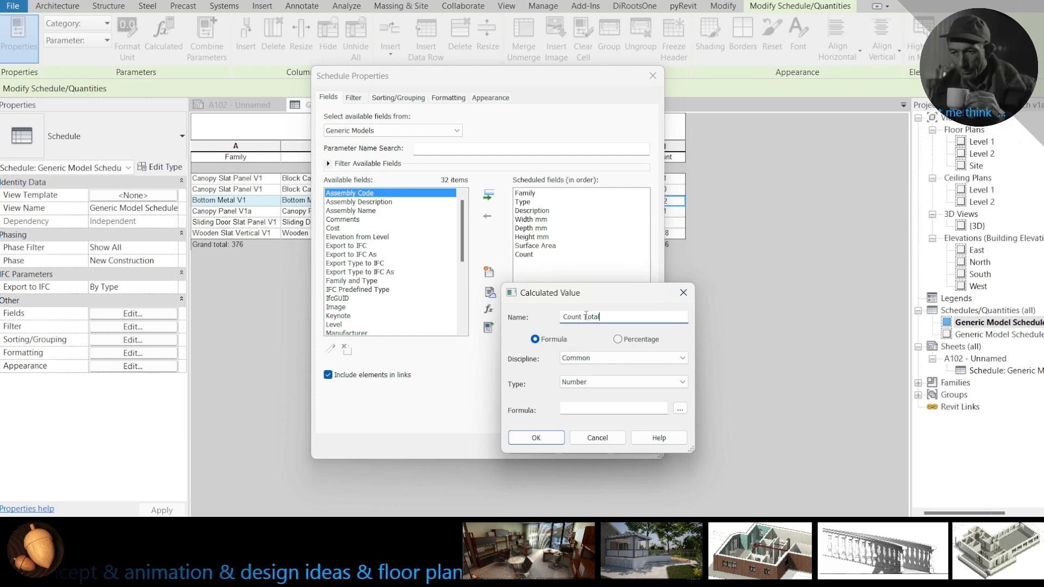
{"action": "left_click", "coordinate": [680, 408]}
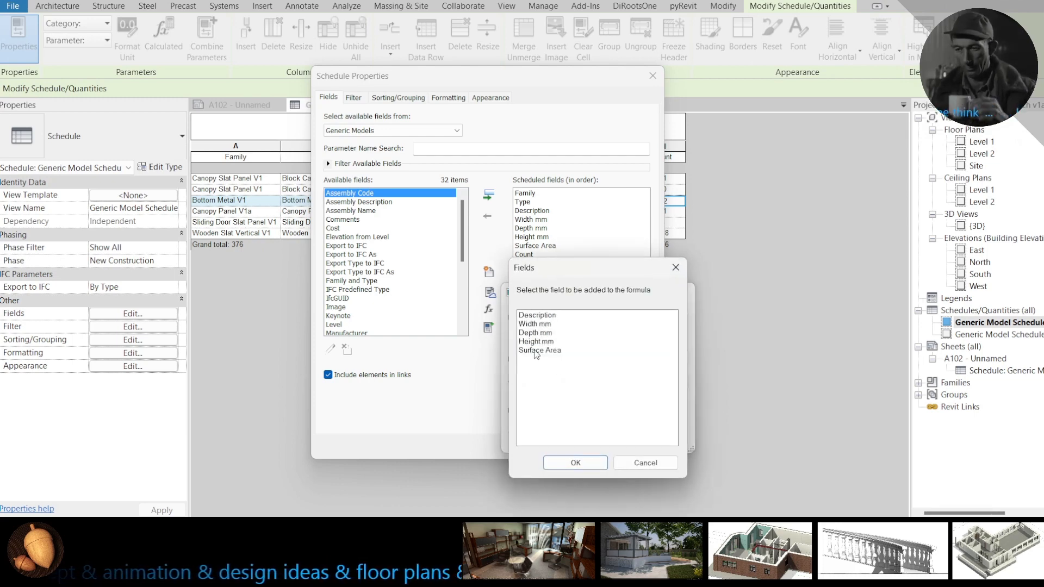
{"action": "left_click", "coordinate": [535, 324]}
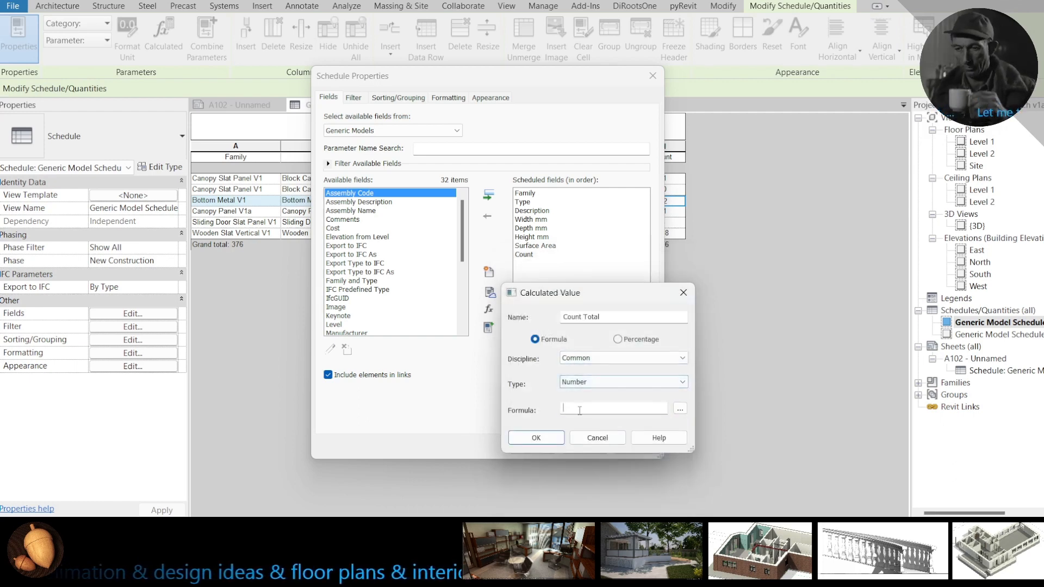
{"action": "type", "text": "1`"}
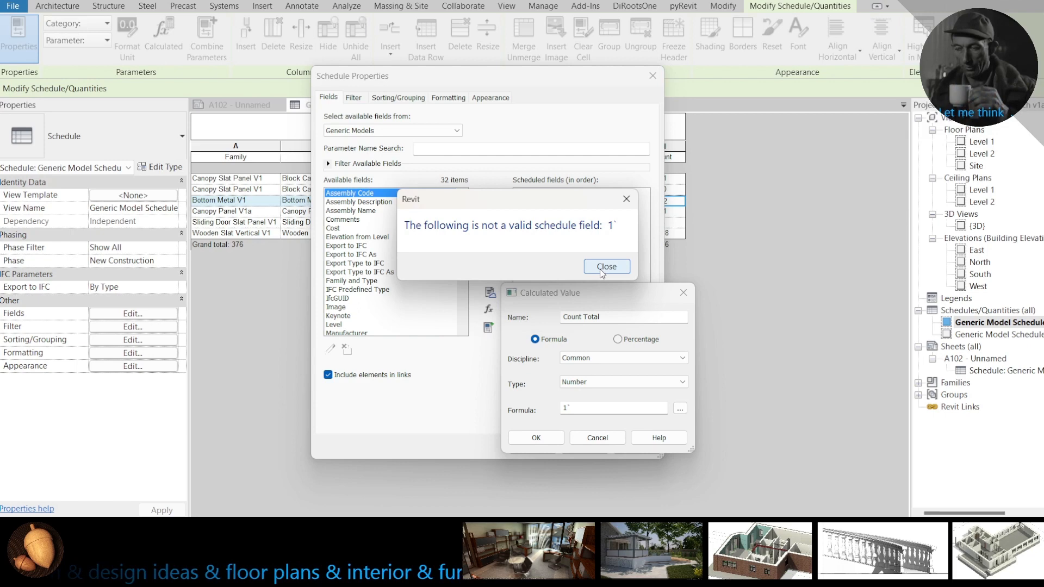
{"action": "left_click", "coordinate": [606, 267]}
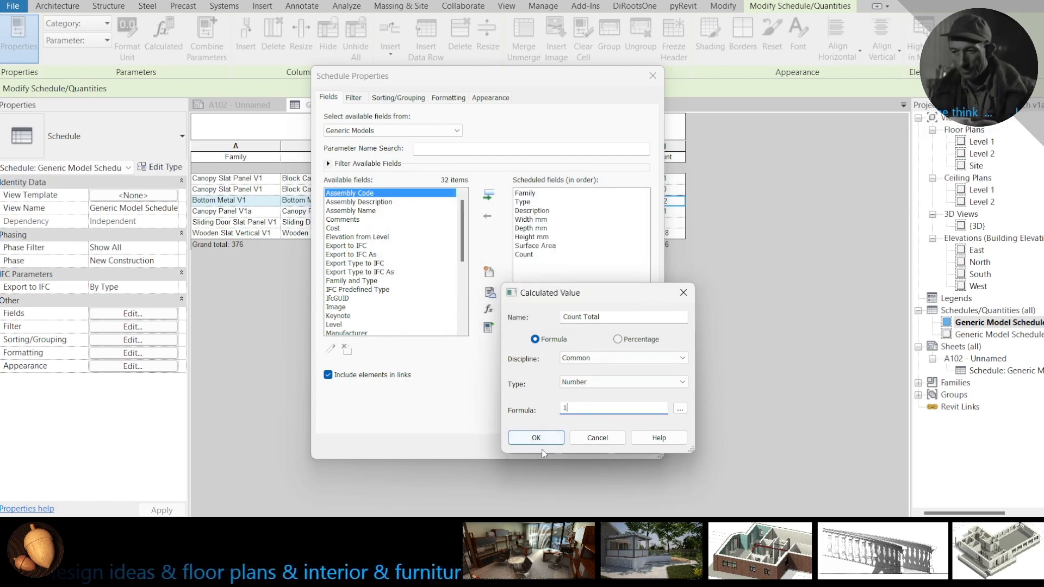
{"action": "left_click", "coordinate": [537, 437]}
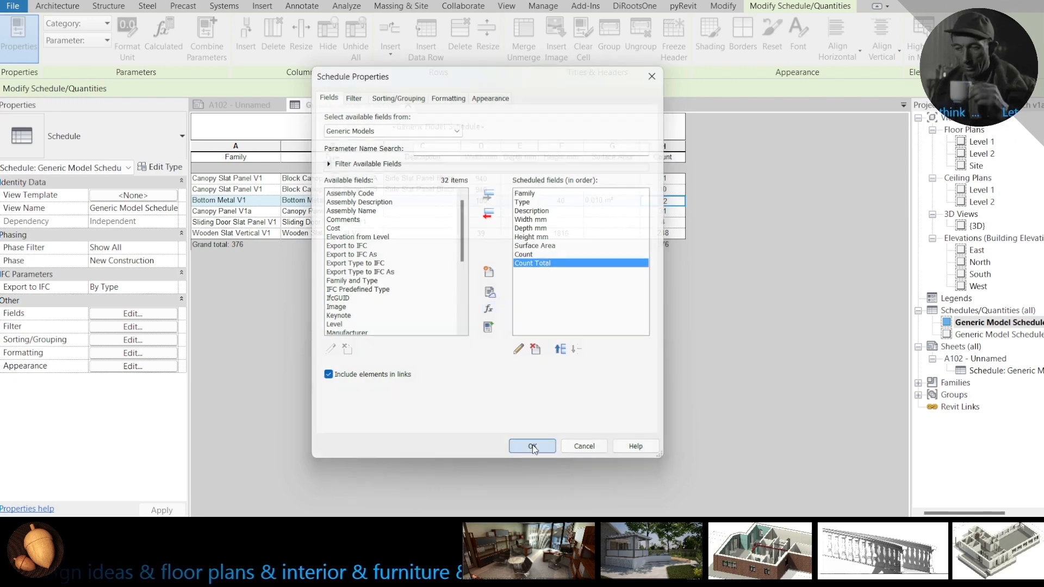
{"action": "left_click", "coordinate": [532, 446]}
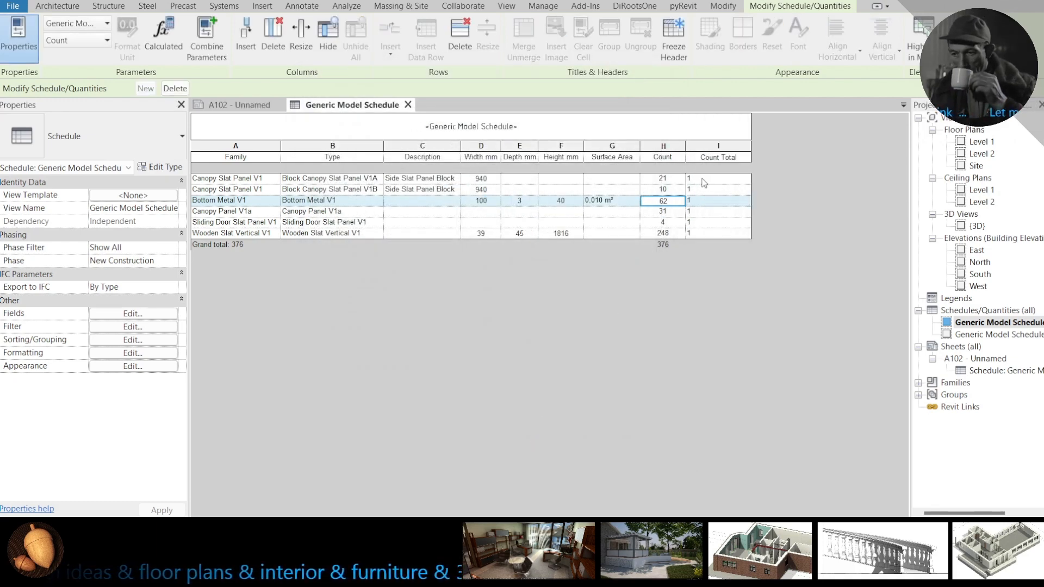
Step: Review the Count Total calculated field definition without changing it
{"action": "left_click", "coordinate": [718, 200]}
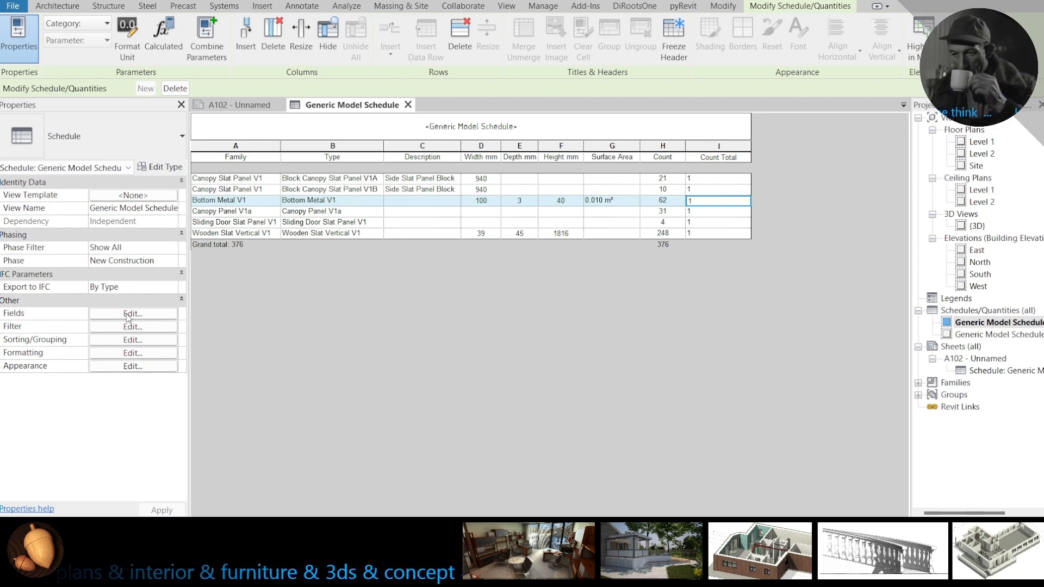
{"action": "left_click", "coordinate": [133, 313]}
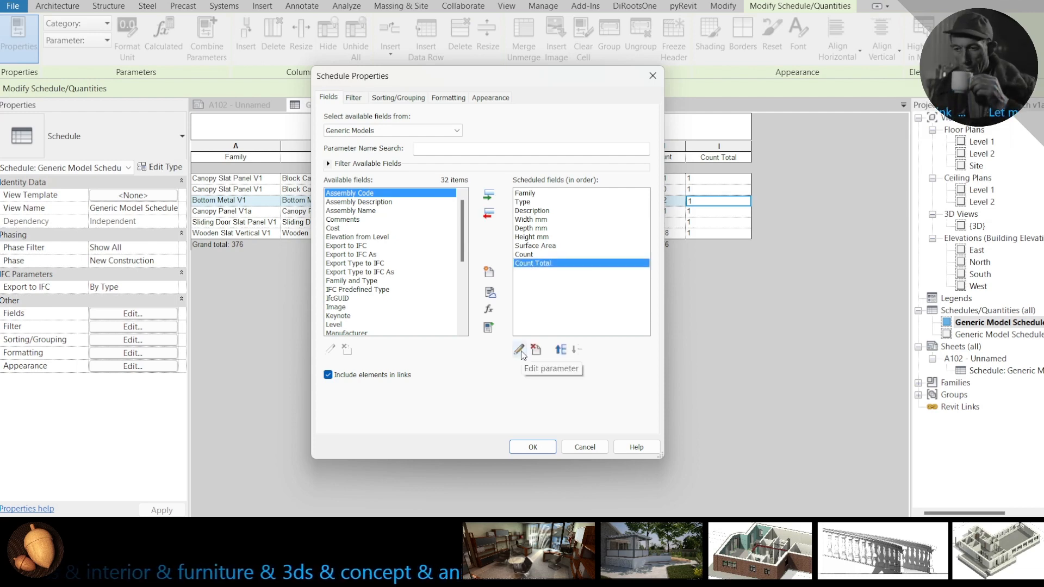
{"action": "left_click", "coordinate": [521, 349]}
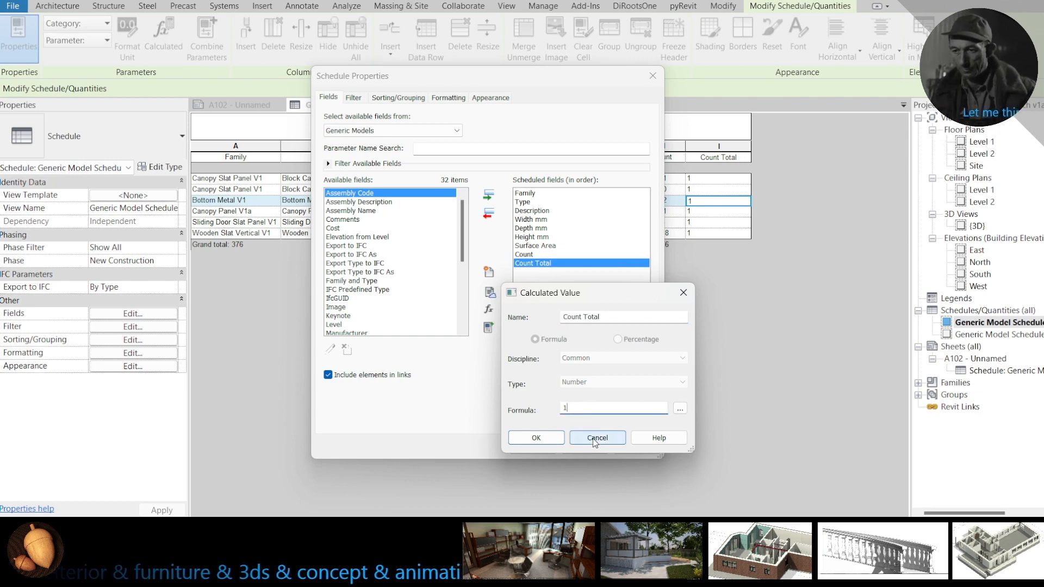
{"action": "left_click", "coordinate": [597, 437]}
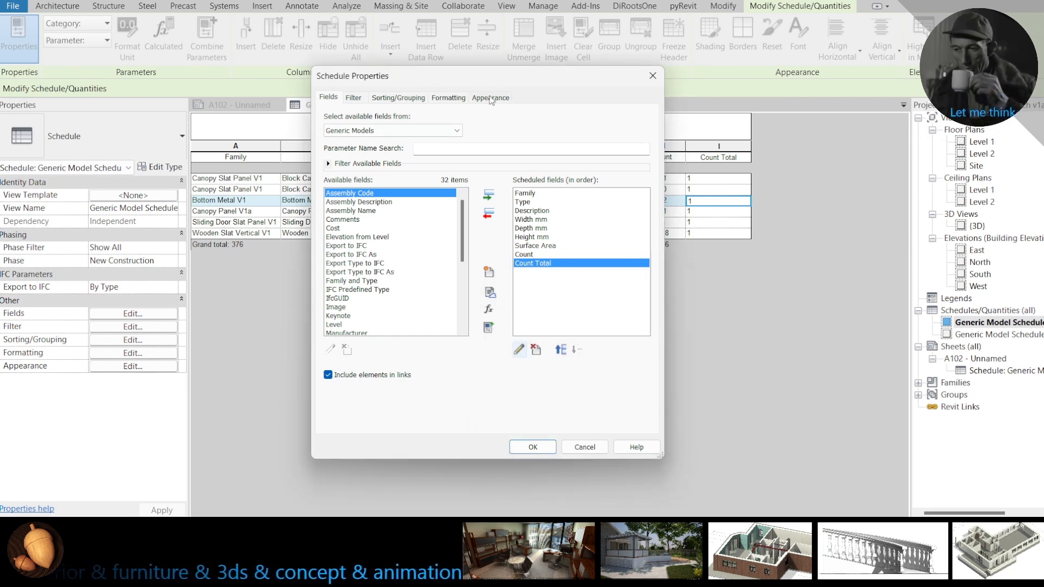
Step: Set the Count Total column to calculate totals in Formatting, giving a grand total of 376
{"action": "left_click", "coordinate": [447, 97]}
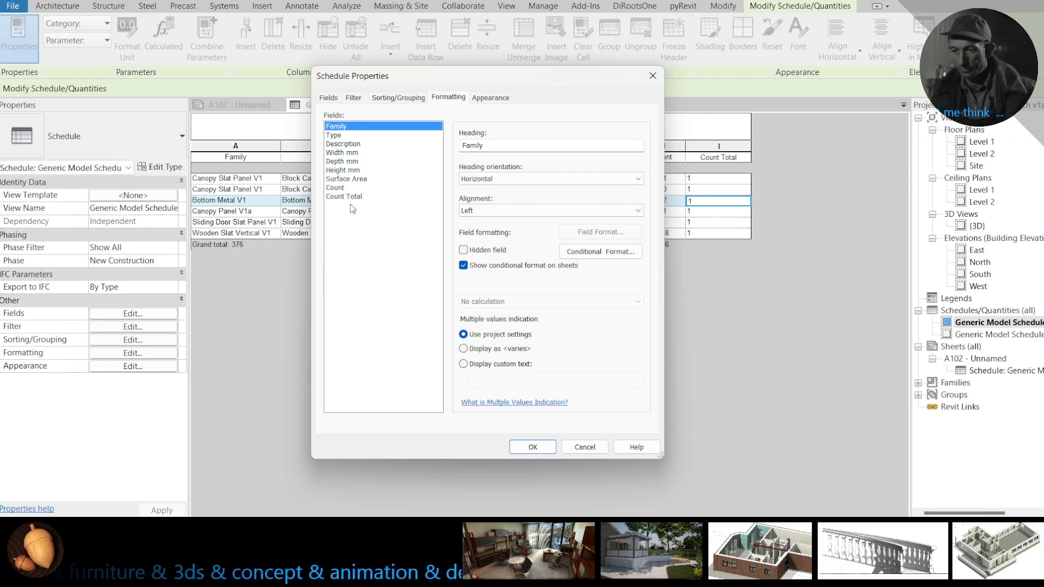
{"action": "left_click", "coordinate": [345, 196]}
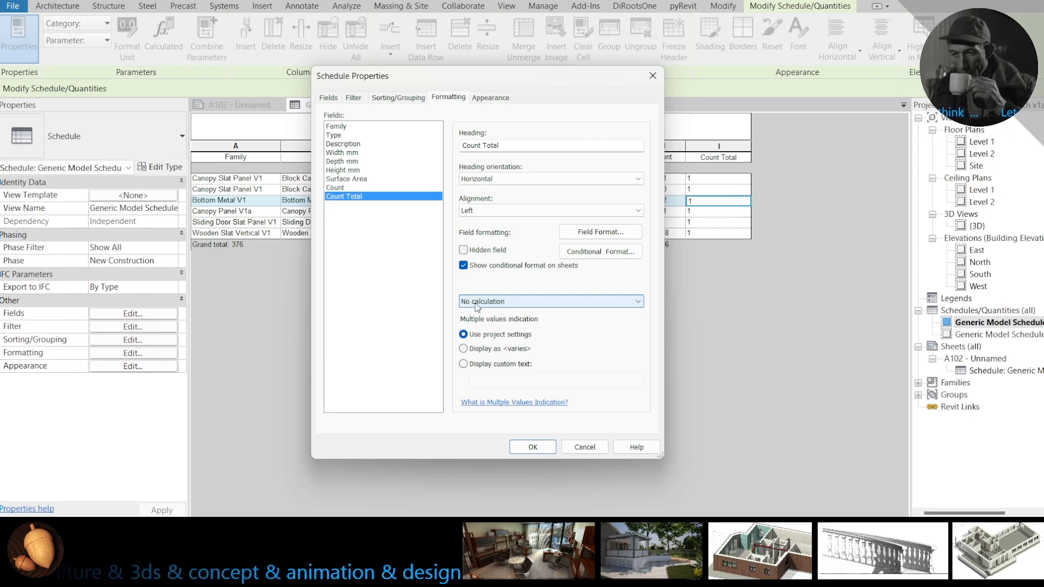
{"action": "left_click", "coordinate": [551, 302]}
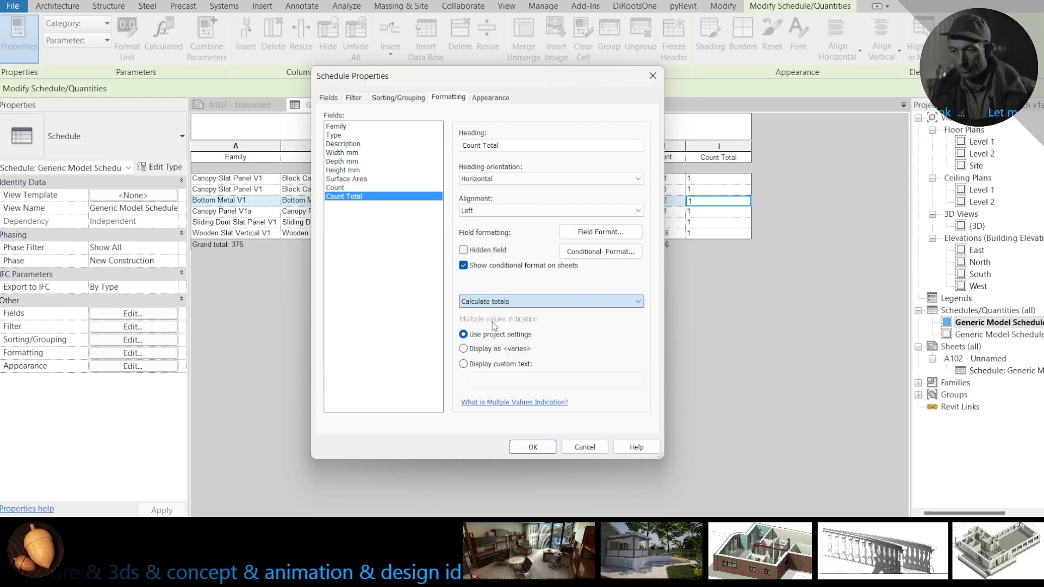
{"action": "left_click", "coordinate": [532, 447]}
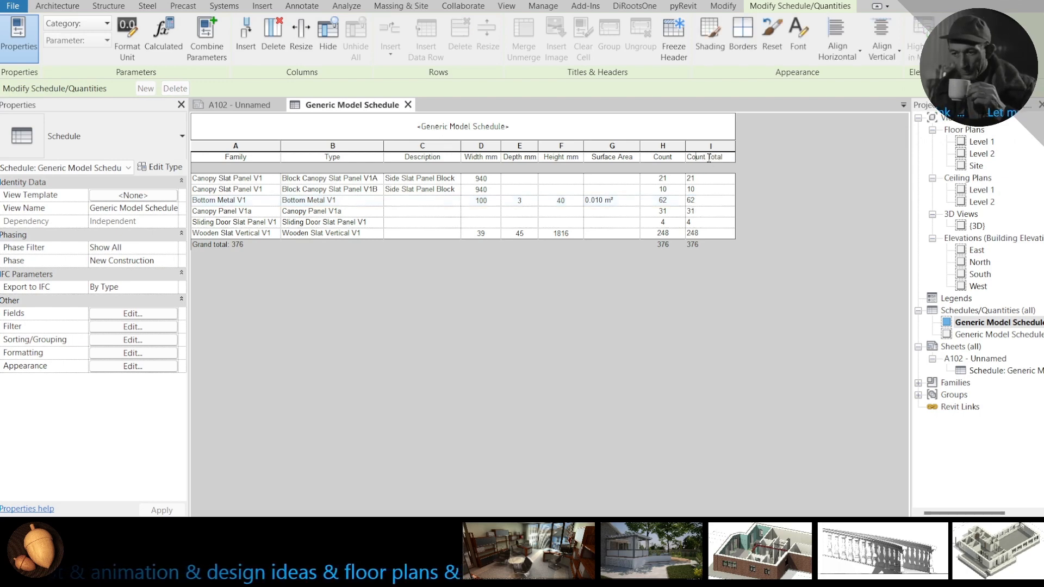
{"action": "mouse_move", "coordinate": [702, 206]}
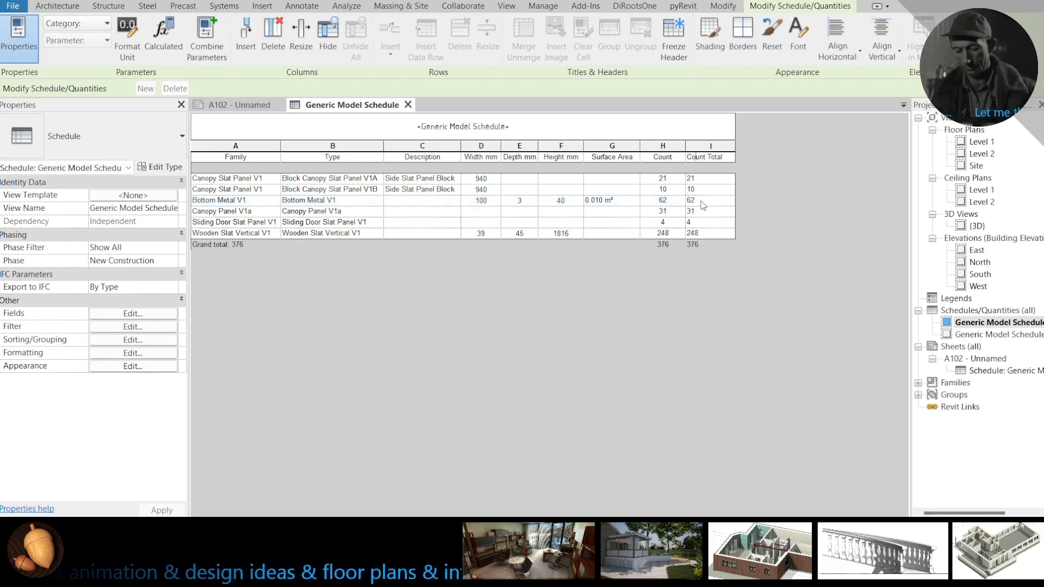
Step: Add a calculated field named Area Total of type Area to the schedule
{"action": "left_click", "coordinate": [710, 200]}
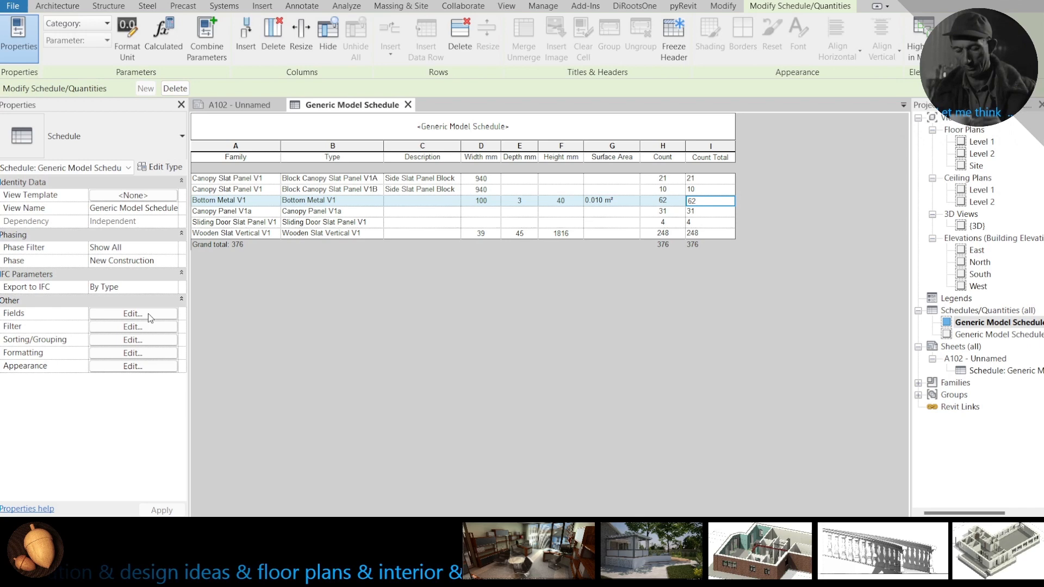
{"action": "left_click", "coordinate": [132, 313]}
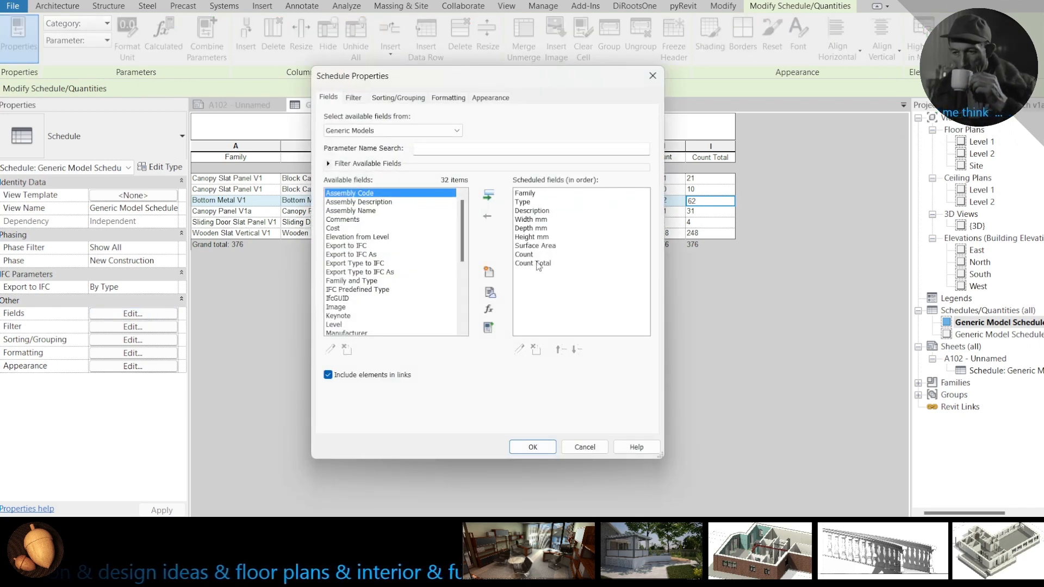
{"action": "mouse_move", "coordinate": [489, 308]}
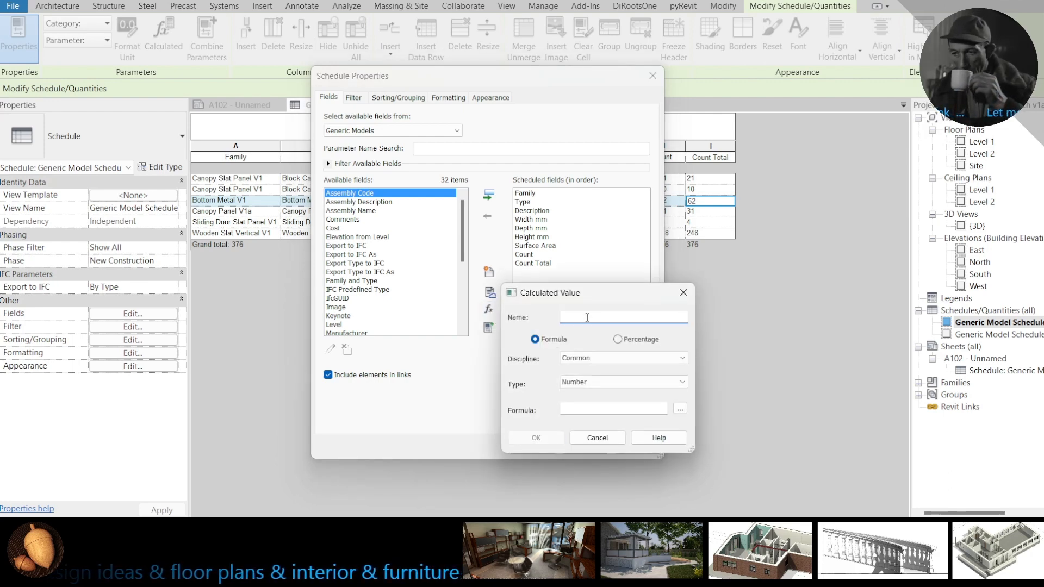
{"action": "type", "text": "Area Total"}
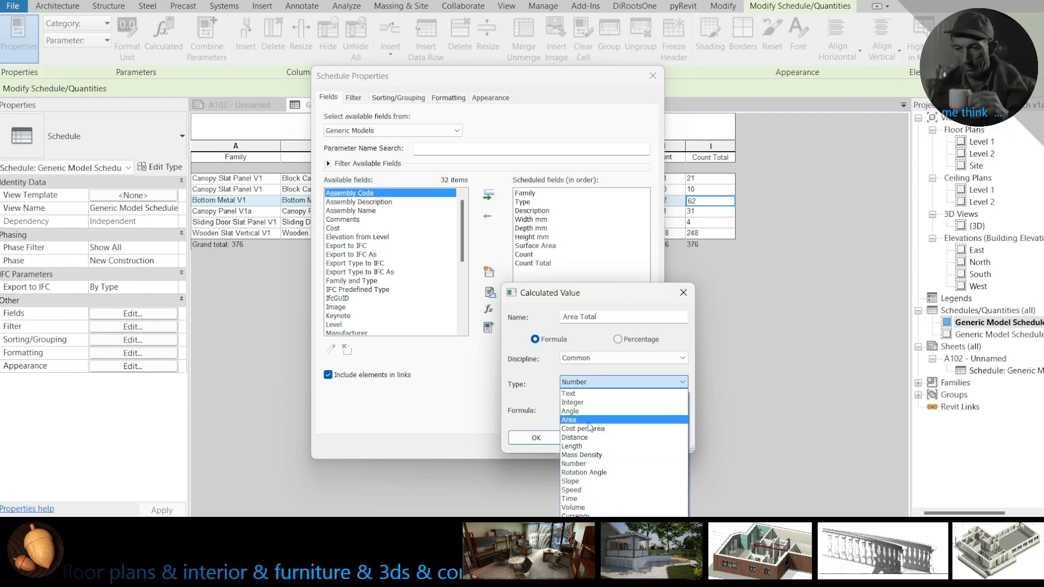
{"action": "left_click", "coordinate": [569, 420]}
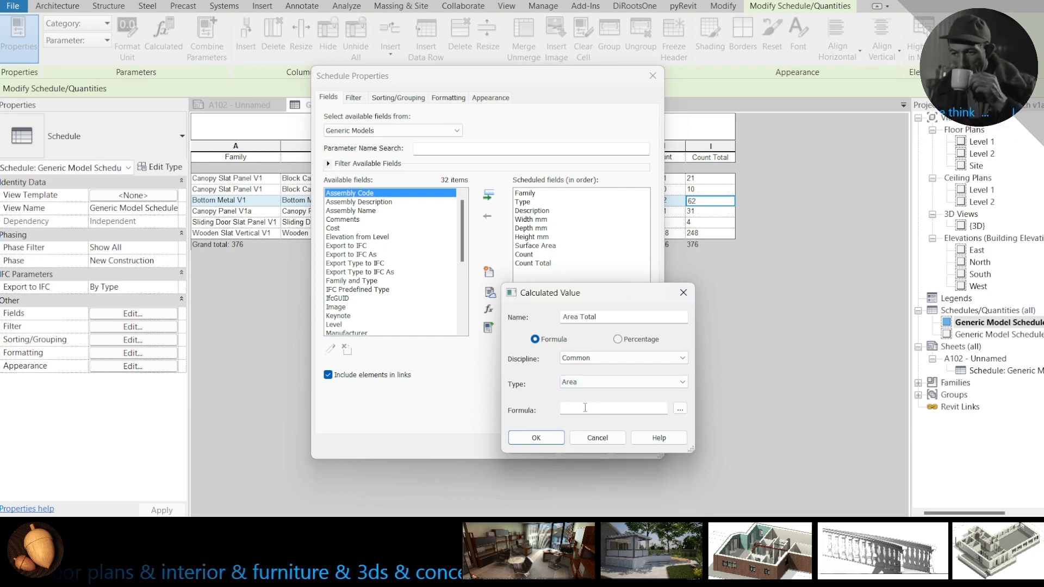
{"action": "left_click", "coordinate": [535, 437]}
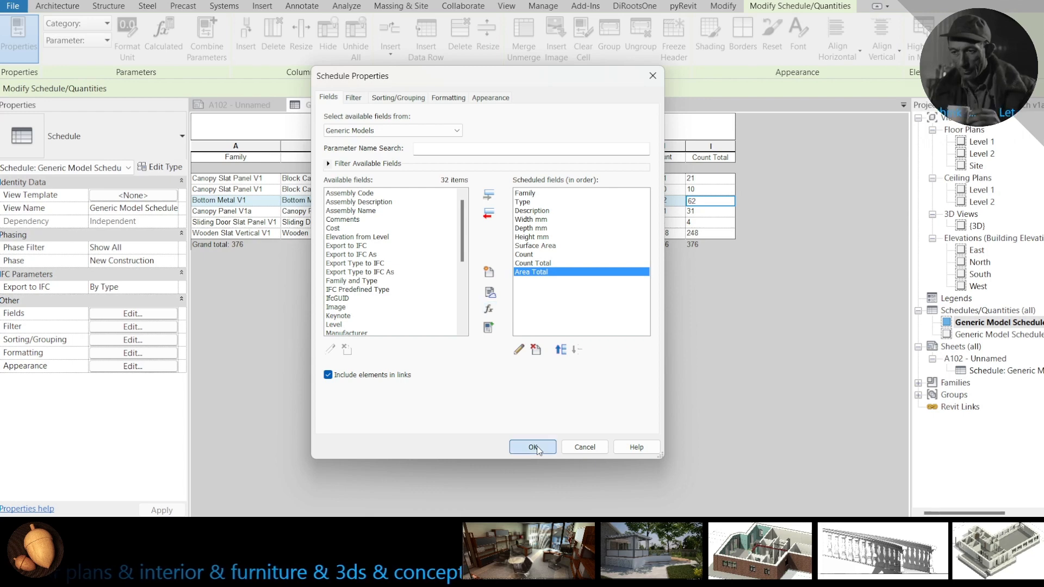
{"action": "left_click", "coordinate": [532, 447]}
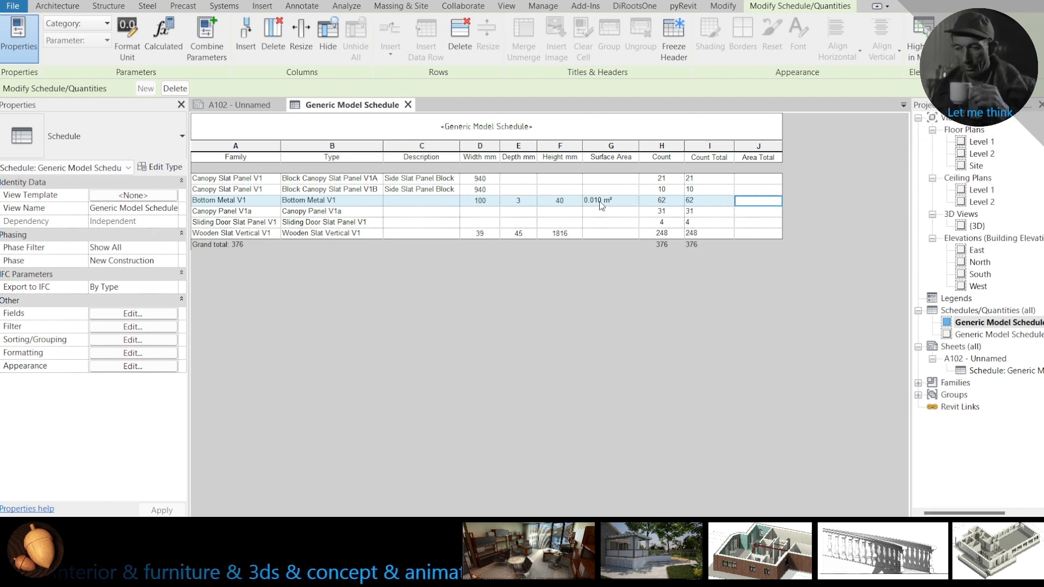
Step: Define the Area Total formula as Count Total * Surface Area via the field picker
{"action": "left_click", "coordinate": [708, 200]}
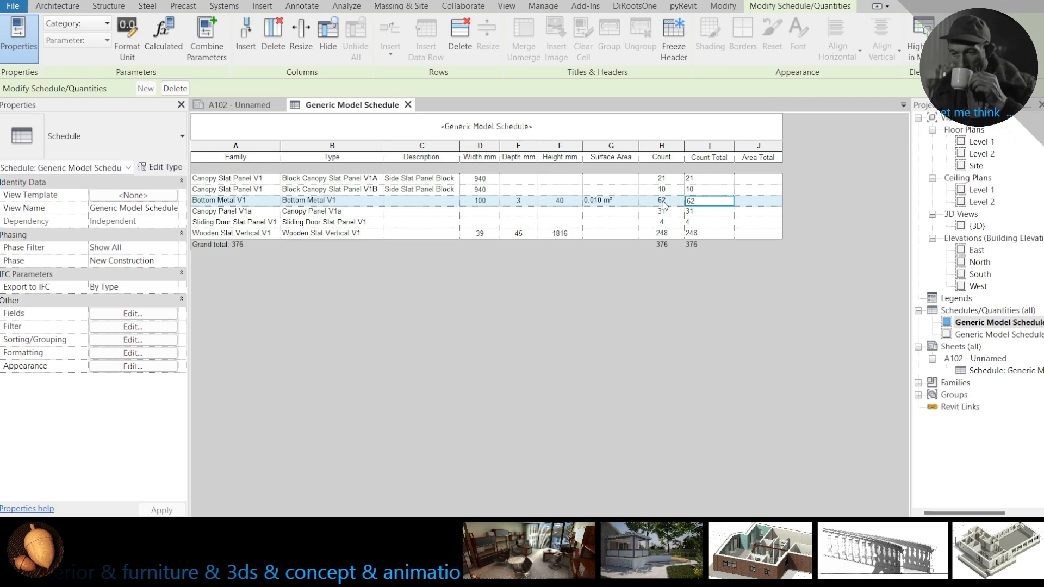
{"action": "left_click", "coordinate": [609, 200]}
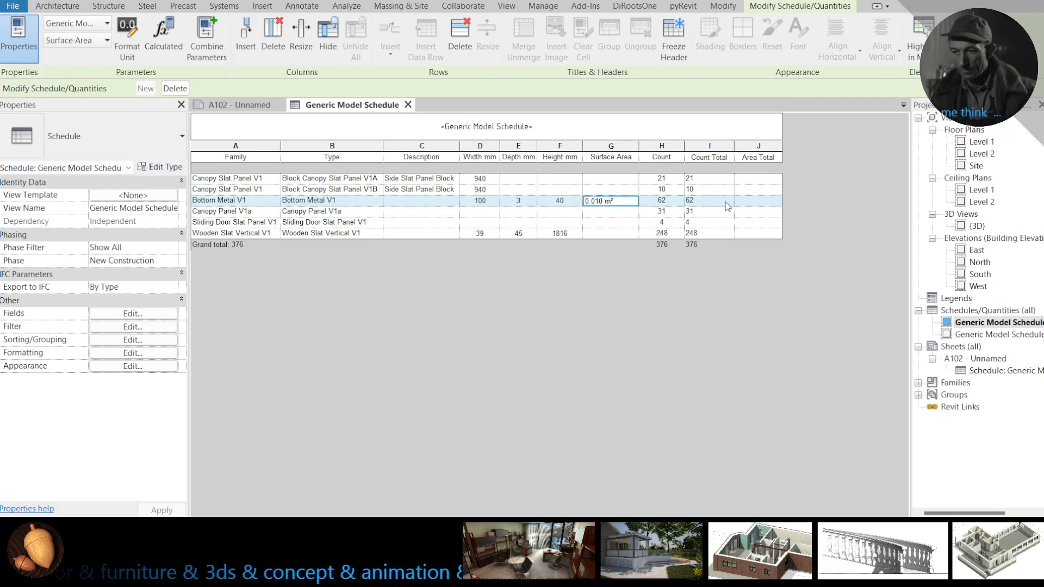
{"action": "left_click", "coordinate": [758, 200]}
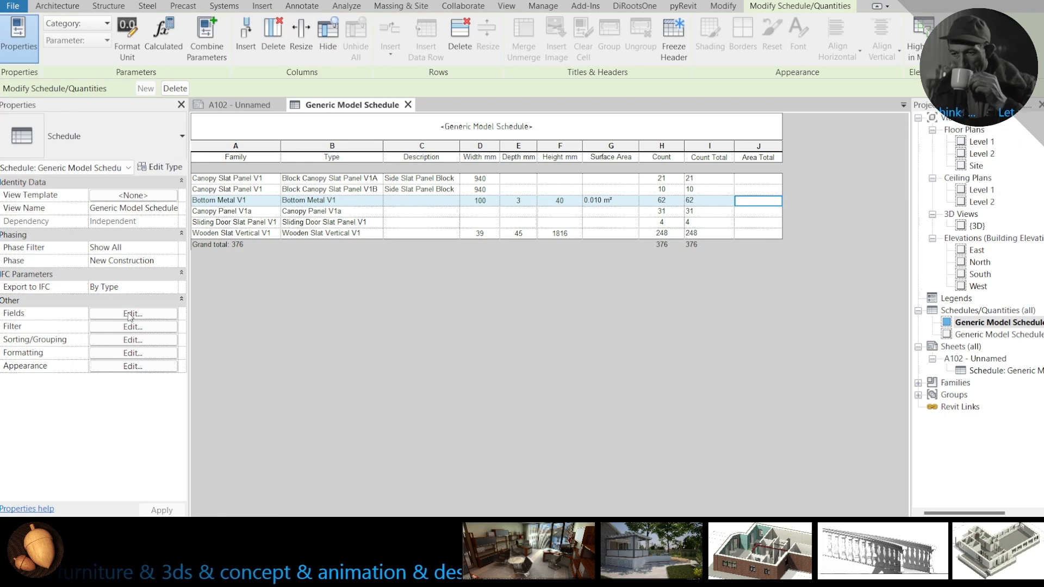
{"action": "left_click", "coordinate": [133, 314]}
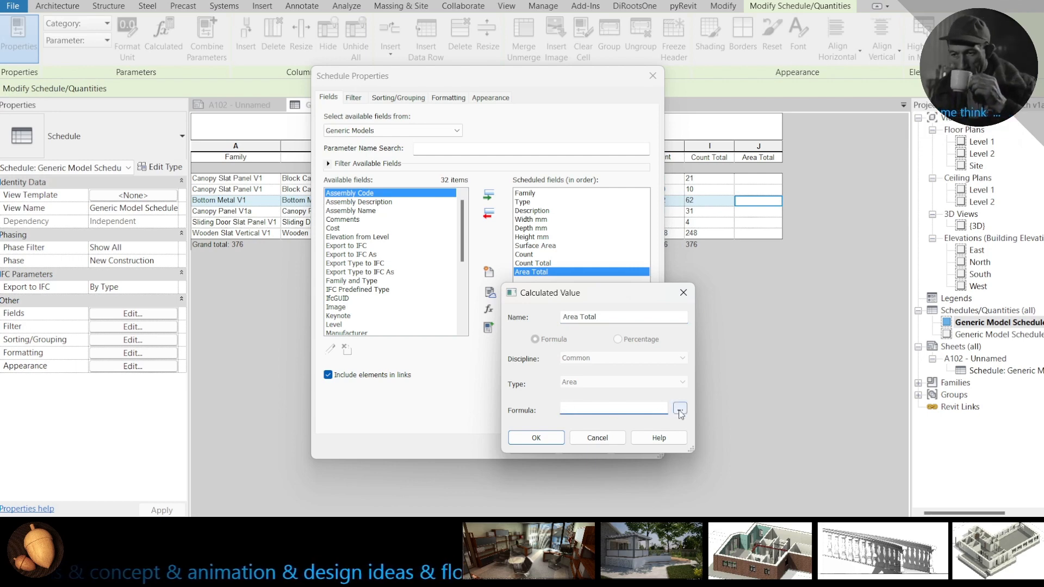
{"action": "left_click", "coordinate": [680, 409]}
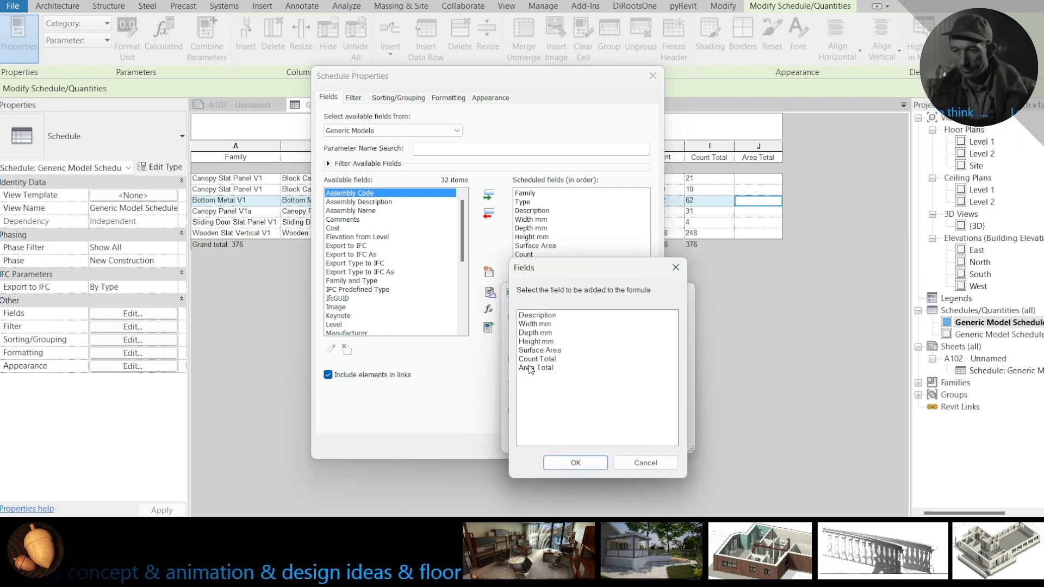
{"action": "left_click", "coordinate": [537, 358]}
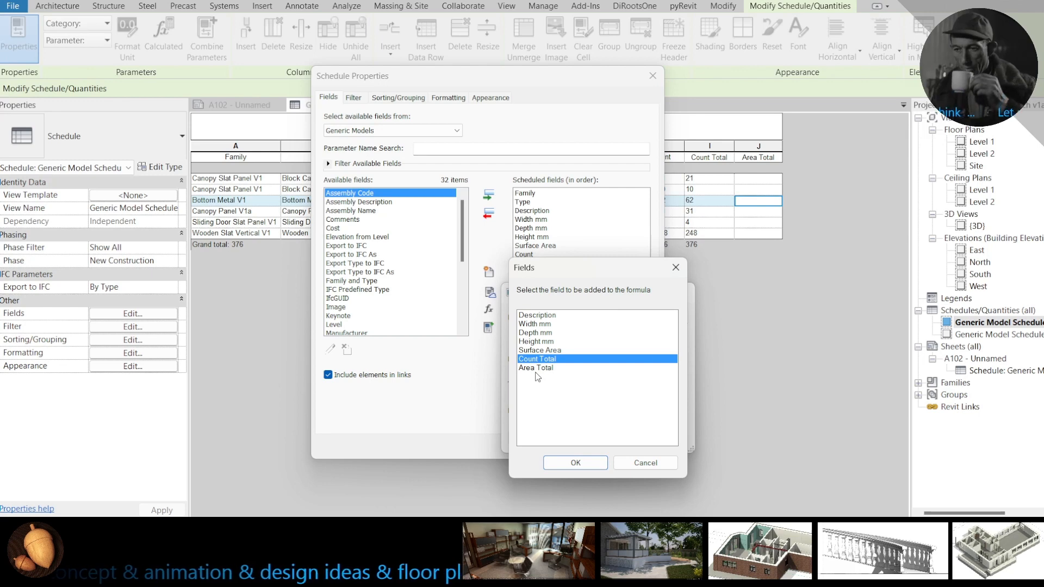
{"action": "left_click", "coordinate": [574, 463]}
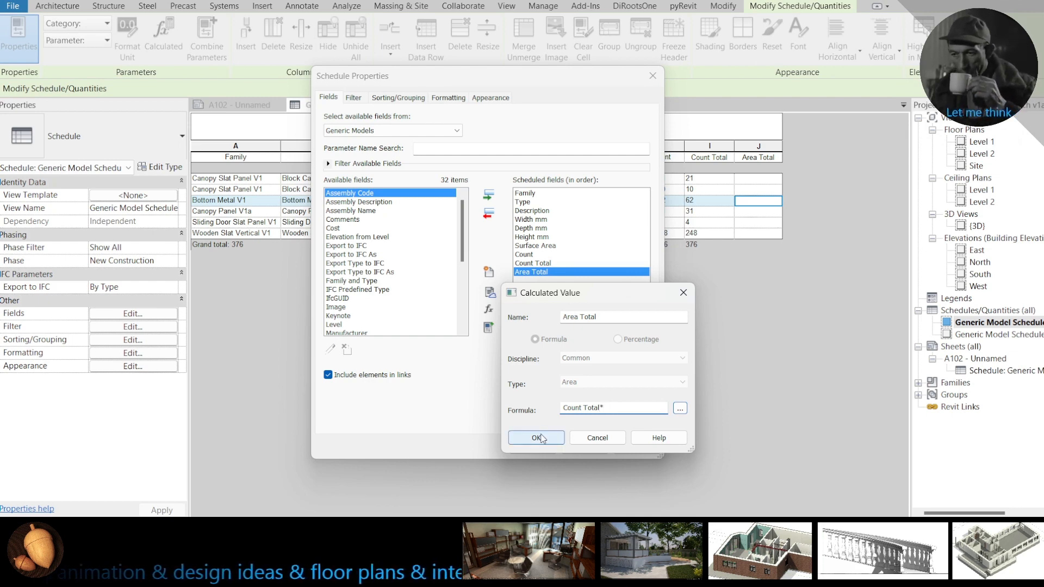
{"action": "left_click", "coordinate": [680, 408]}
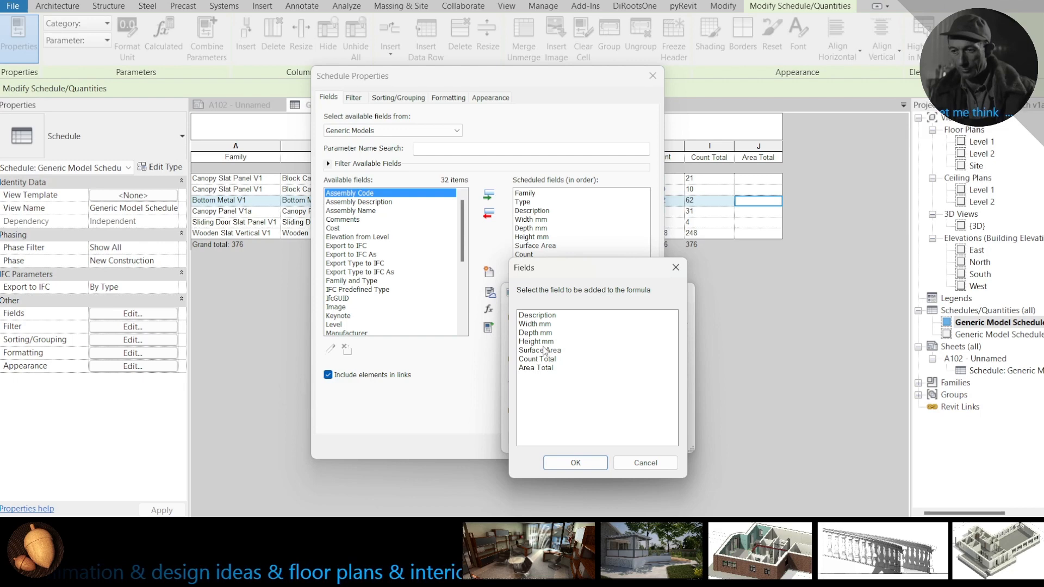
{"action": "left_click", "coordinate": [540, 350]}
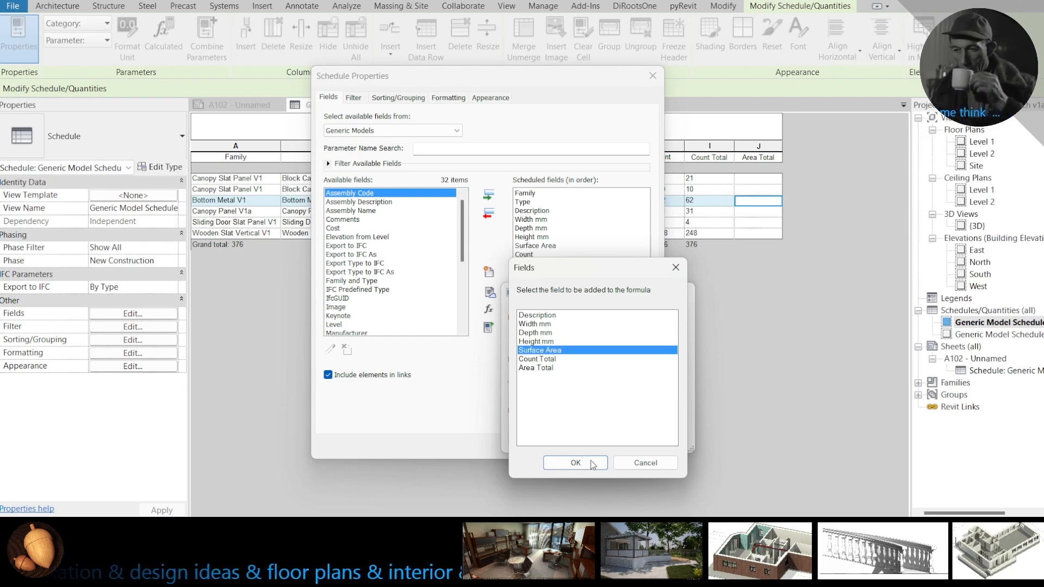
{"action": "left_click", "coordinate": [575, 463]}
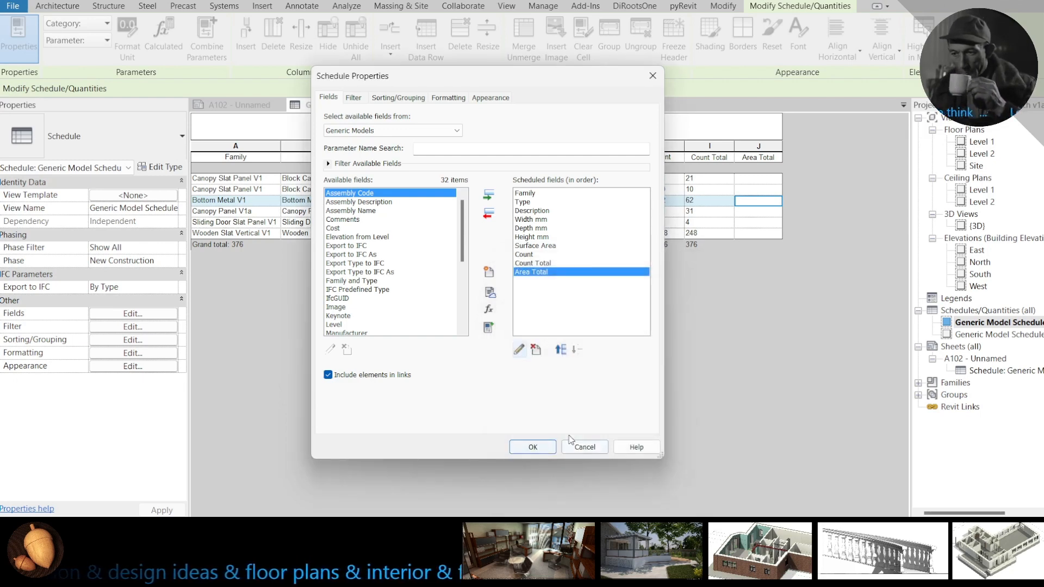
Step: Format Area Total without project settings, rounded to 3 decimal places (0.010 m²)
{"action": "left_click", "coordinate": [532, 448]}
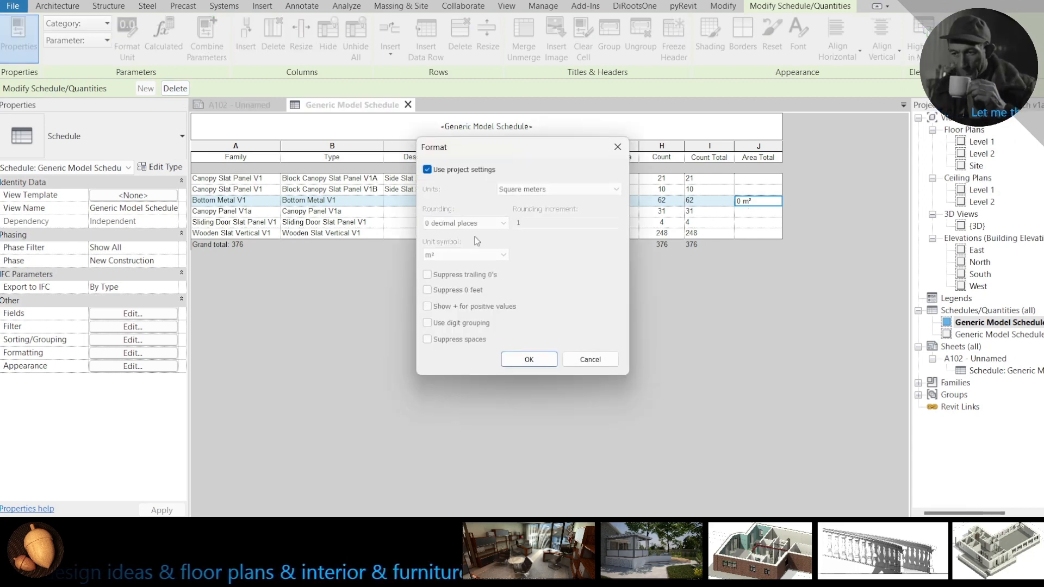
{"action": "left_click", "coordinate": [426, 170]}
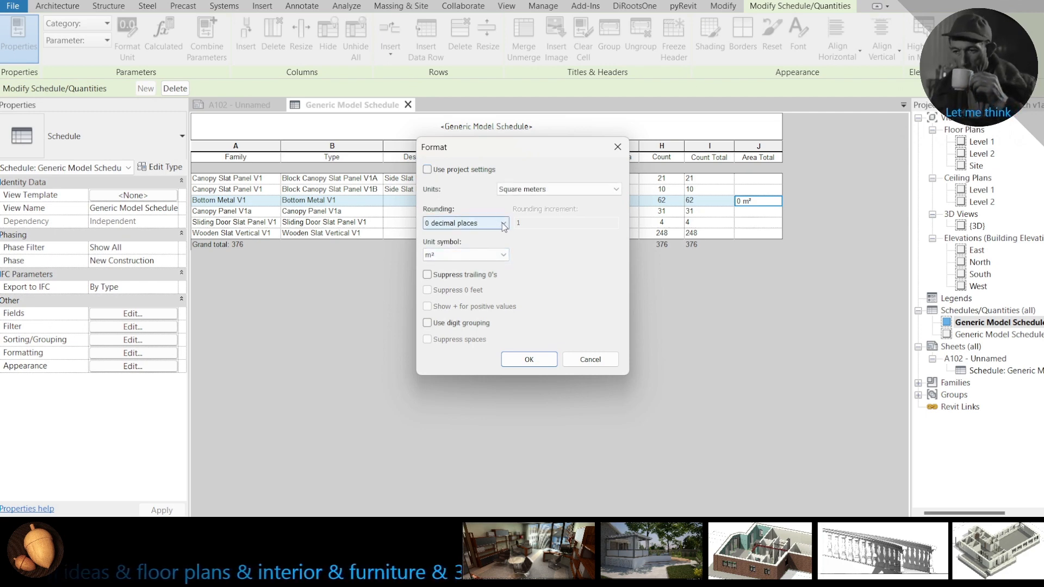
{"action": "left_click", "coordinate": [464, 221]}
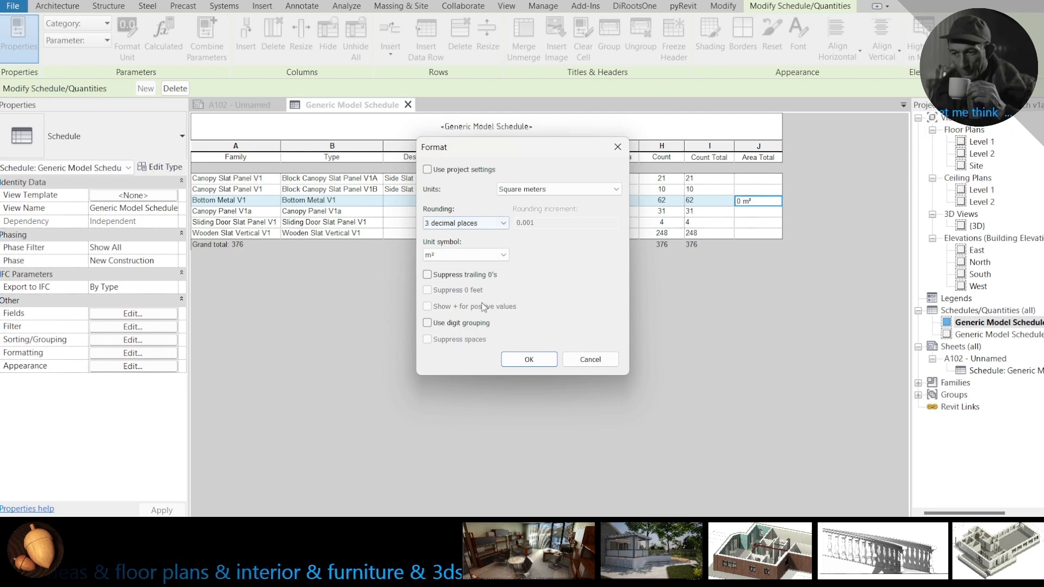
{"action": "left_click", "coordinate": [529, 359]}
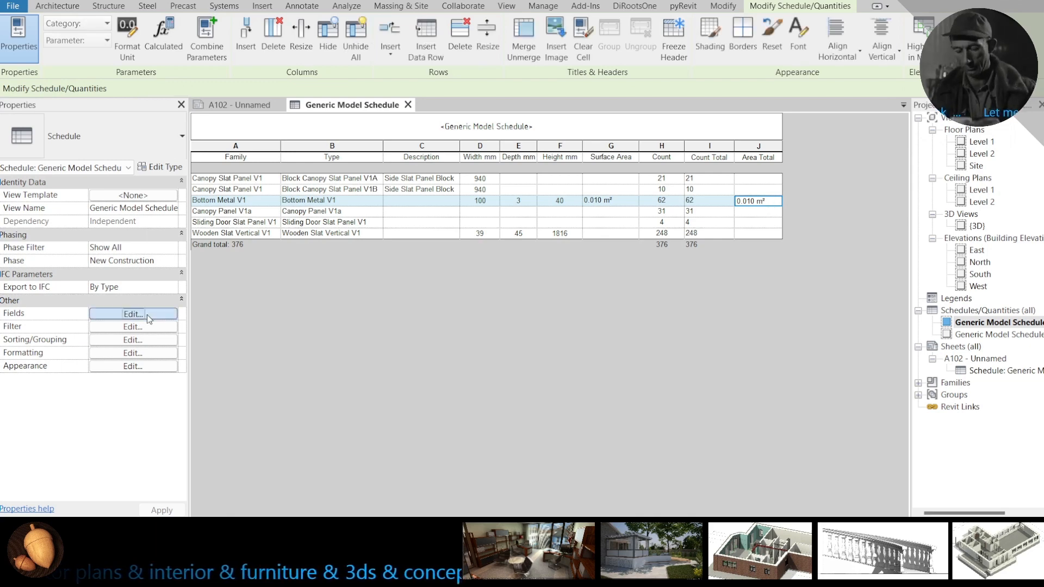
Step: Review the Area Total calculated value definition without changes
{"action": "left_click", "coordinate": [133, 314]}
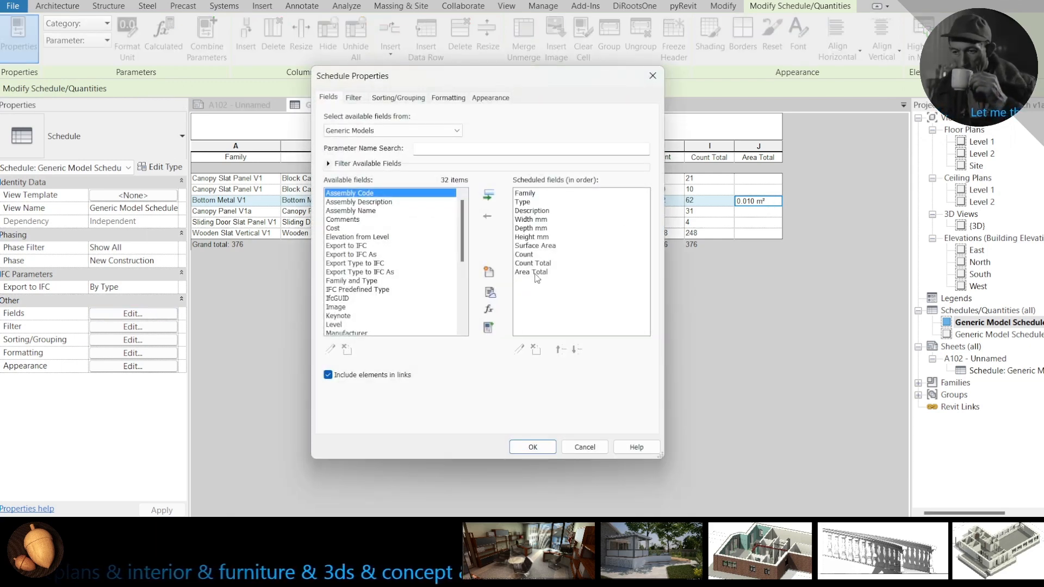
{"action": "left_click", "coordinate": [531, 272]}
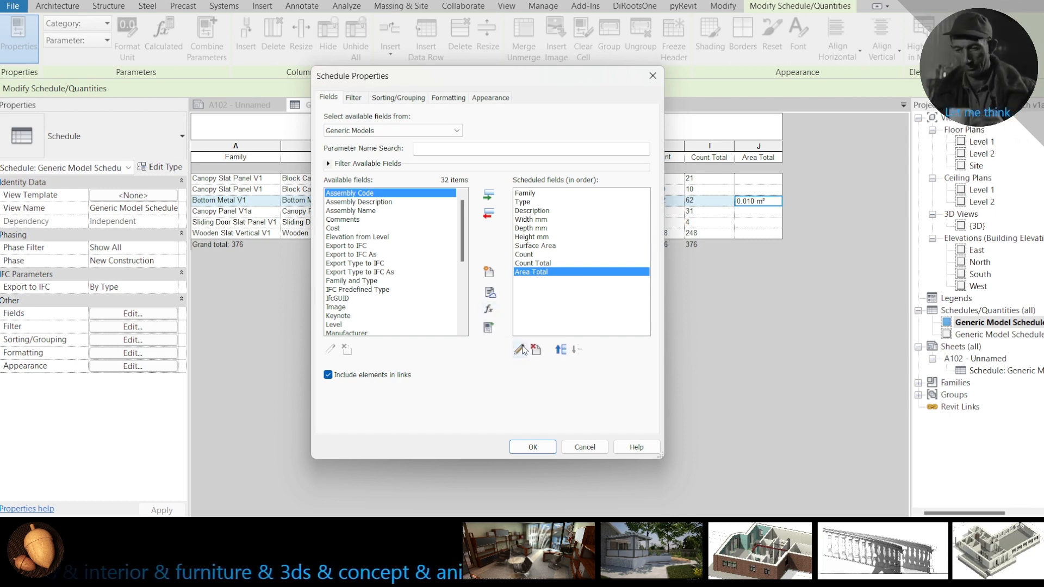
{"action": "left_click", "coordinate": [523, 349]}
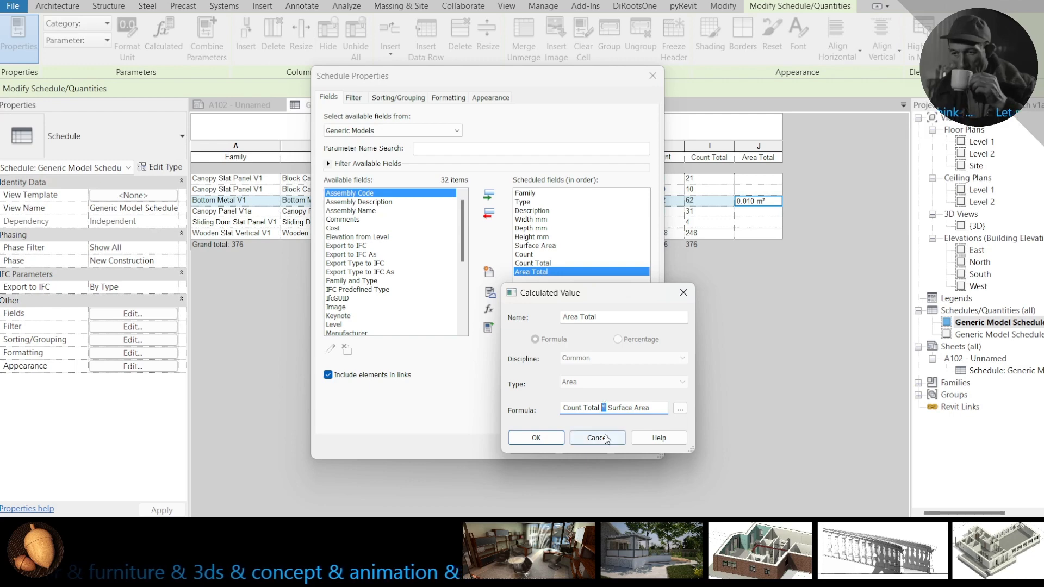
{"action": "left_click", "coordinate": [597, 437]}
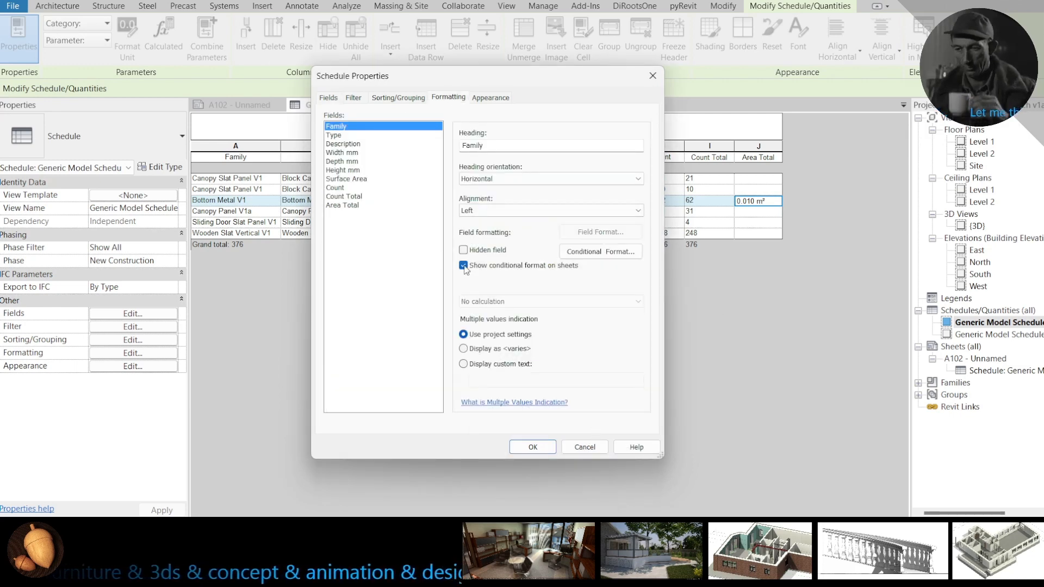
Step: Set the Area Total column to calculate totals, showing 0.643 m² as the grand total
{"action": "left_click", "coordinate": [343, 206]}
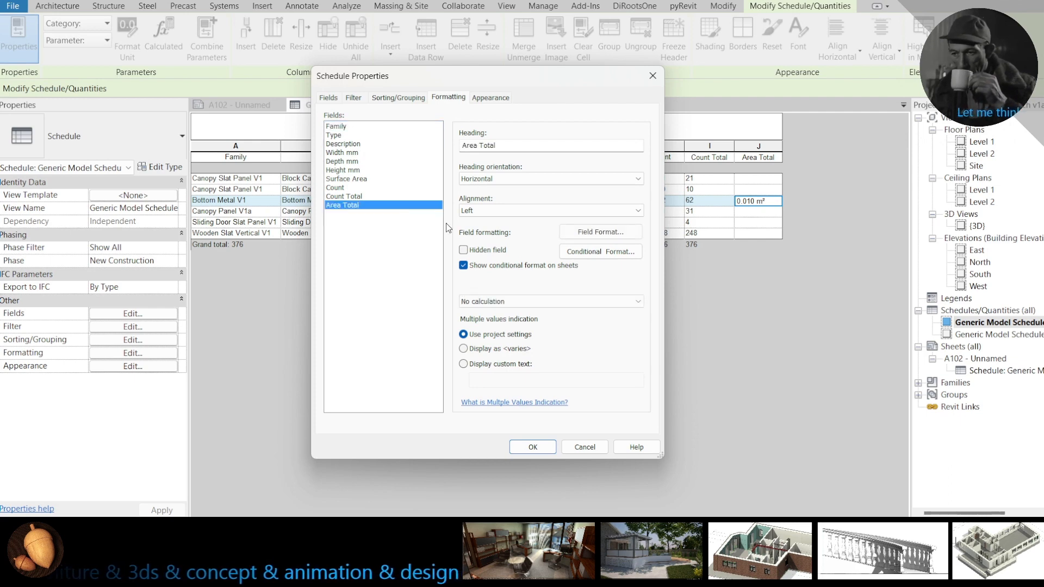
{"action": "left_click", "coordinate": [551, 301]}
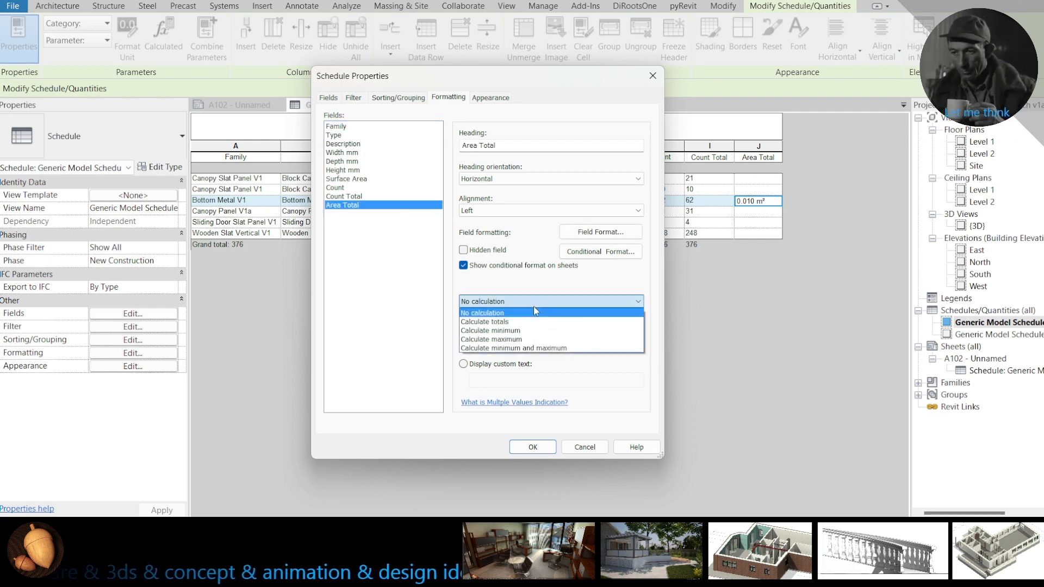
{"action": "left_click", "coordinate": [485, 322]}
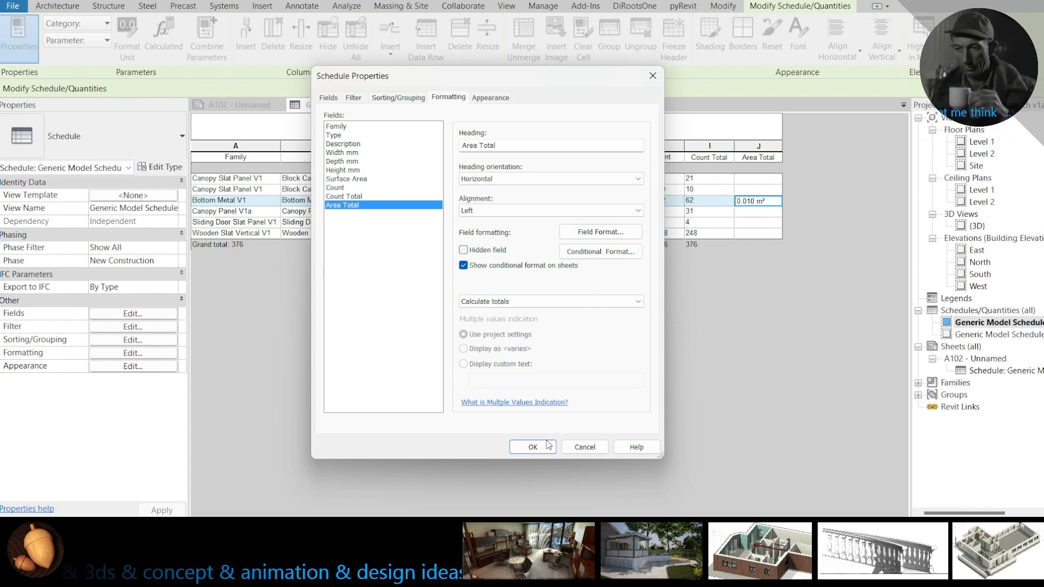
{"action": "left_click", "coordinate": [532, 447]}
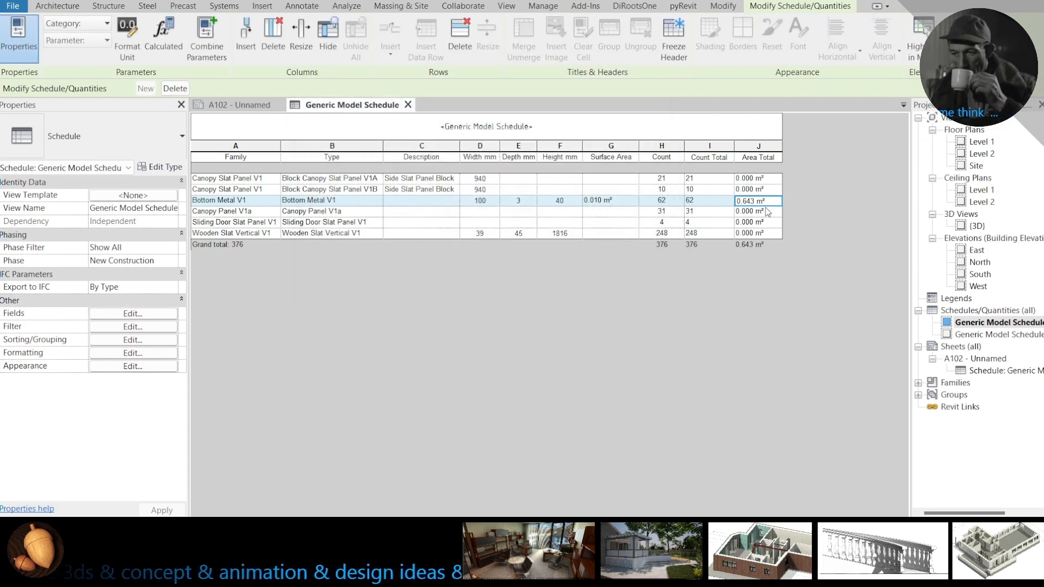
Step: Select a cell in the schedule before reopening the scheduled fields list
{"action": "left_click", "coordinate": [757, 233]}
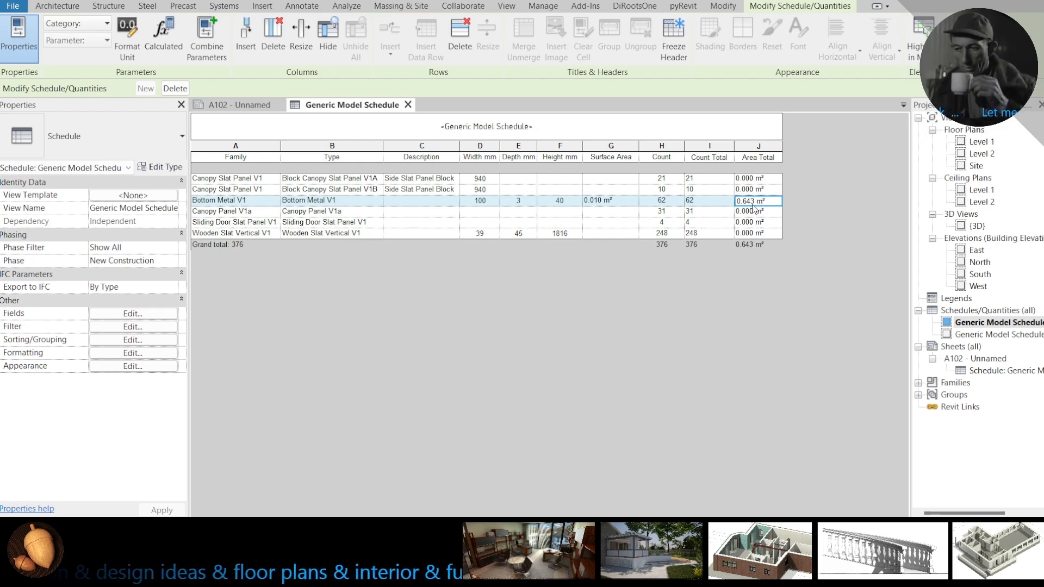
{"action": "mouse_move", "coordinate": [243, 291]}
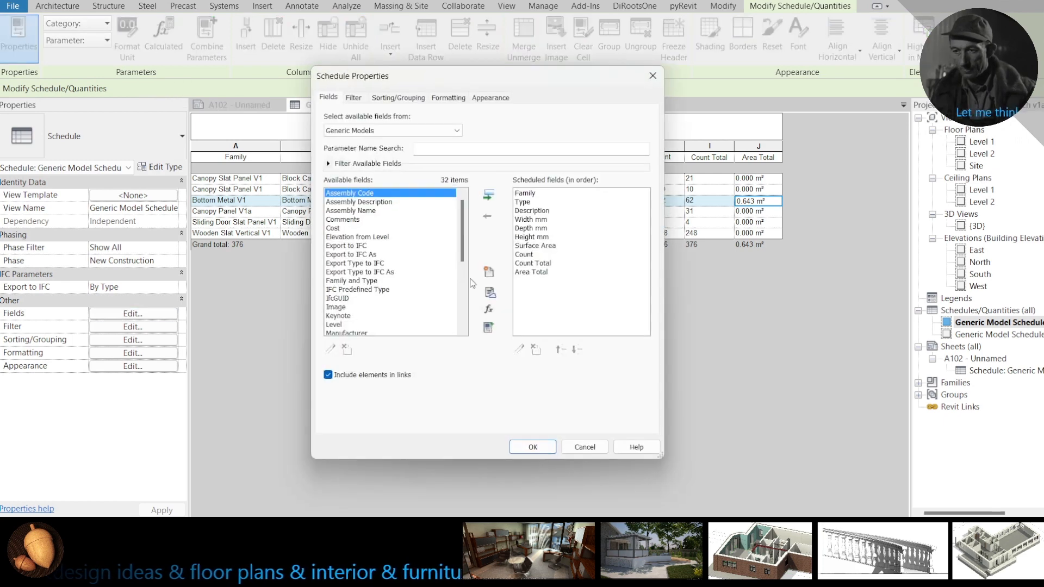
Step: Delete the Area Total and Count Total calculated fields, confirming each deletion
{"action": "left_click", "coordinate": [533, 271]}
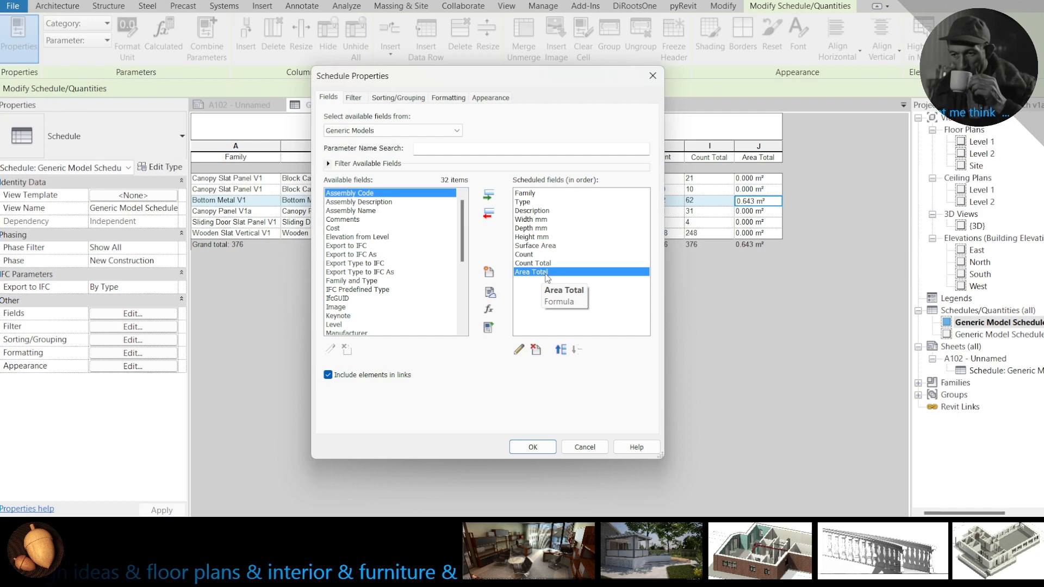
{"action": "left_click", "coordinate": [535, 349]}
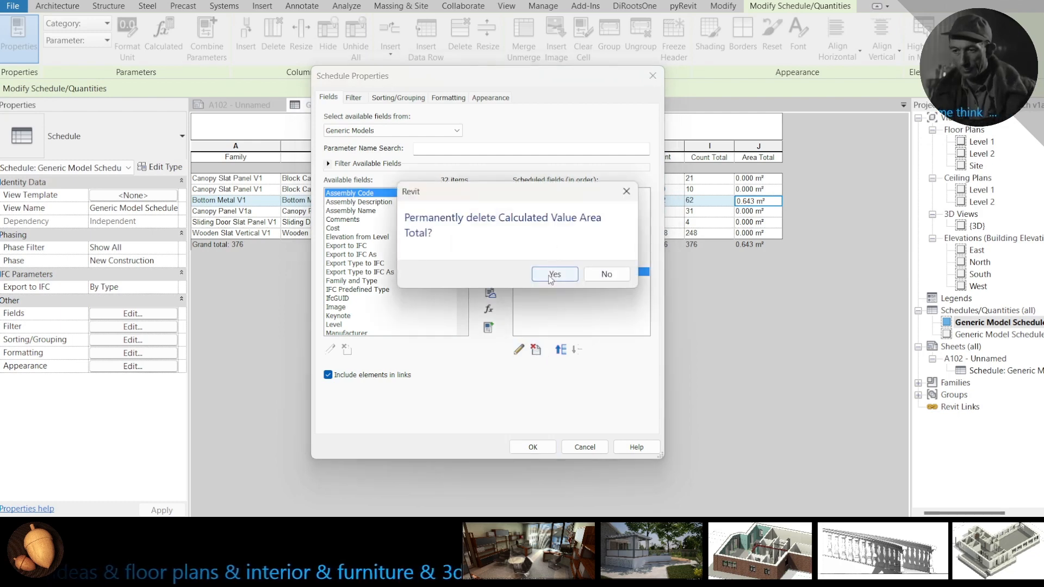
{"action": "left_click", "coordinate": [554, 274]}
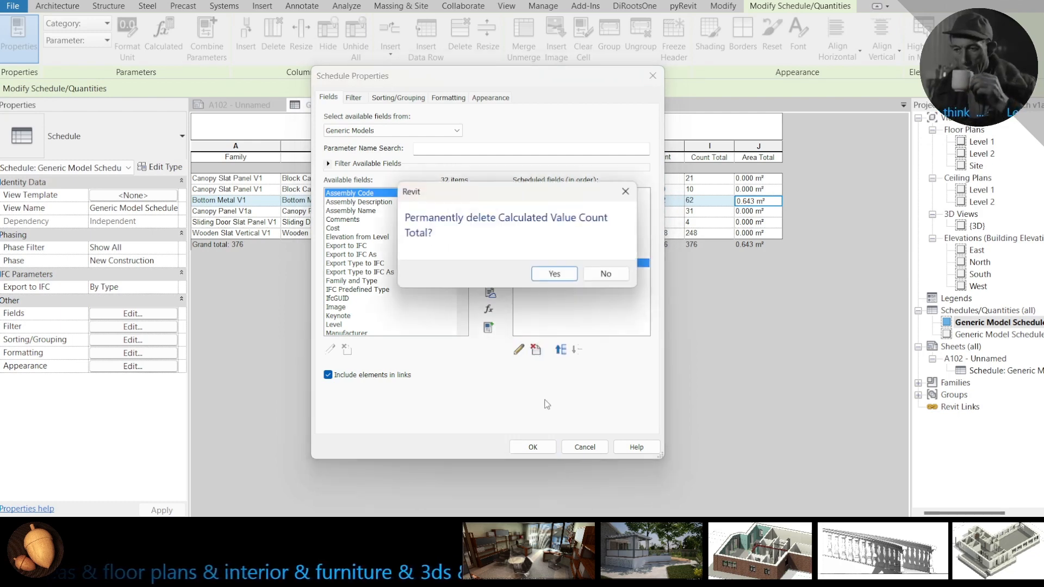
{"action": "left_click", "coordinate": [553, 274]}
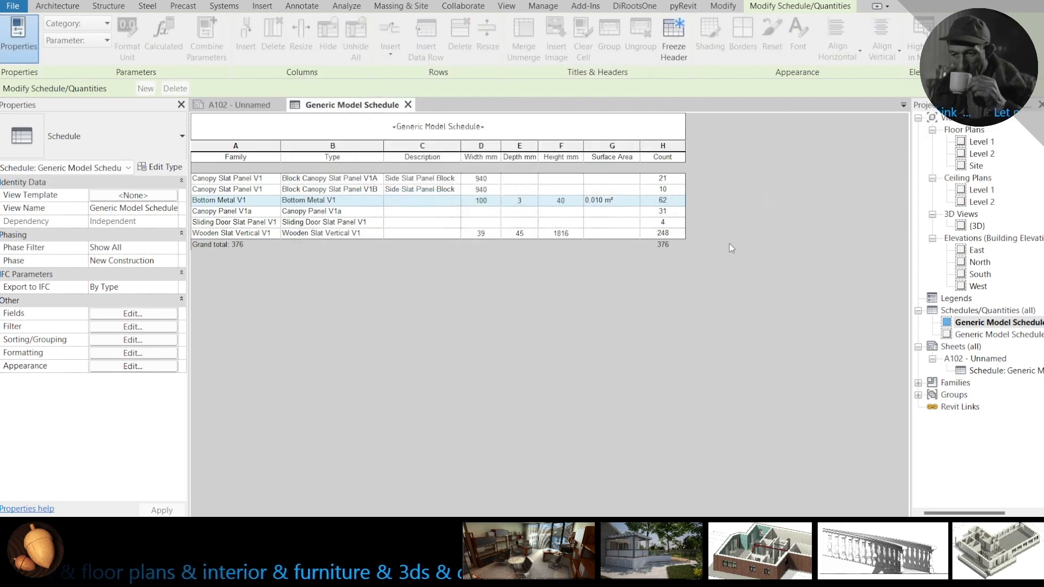
{"action": "mouse_move", "coordinate": [620, 253]}
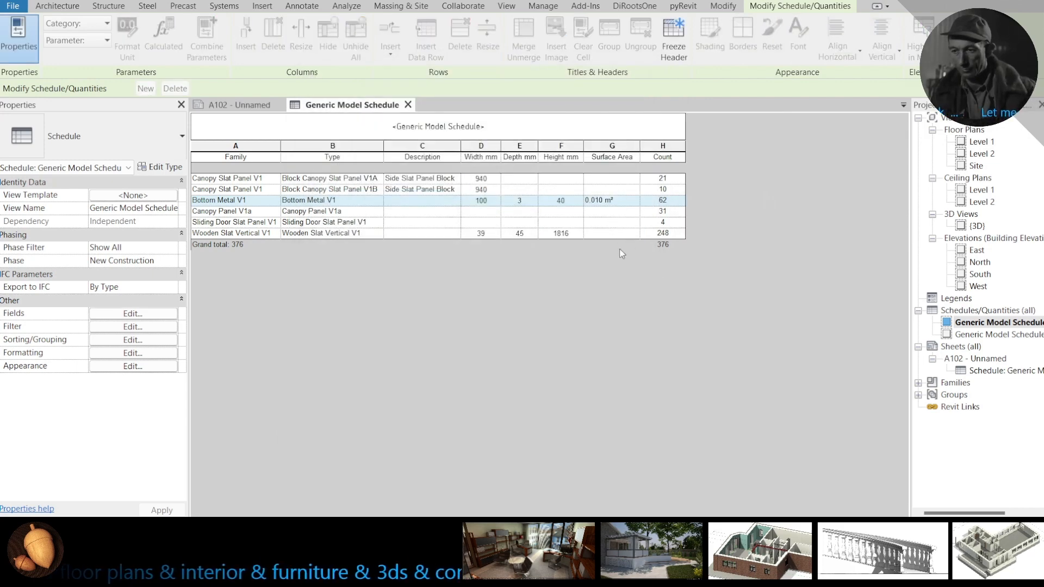
Step: Set the Surface Area column to calculate totals, showing 0.643 m² for Bottom Metal V1 and grand total
{"action": "left_click", "coordinate": [610, 200]}
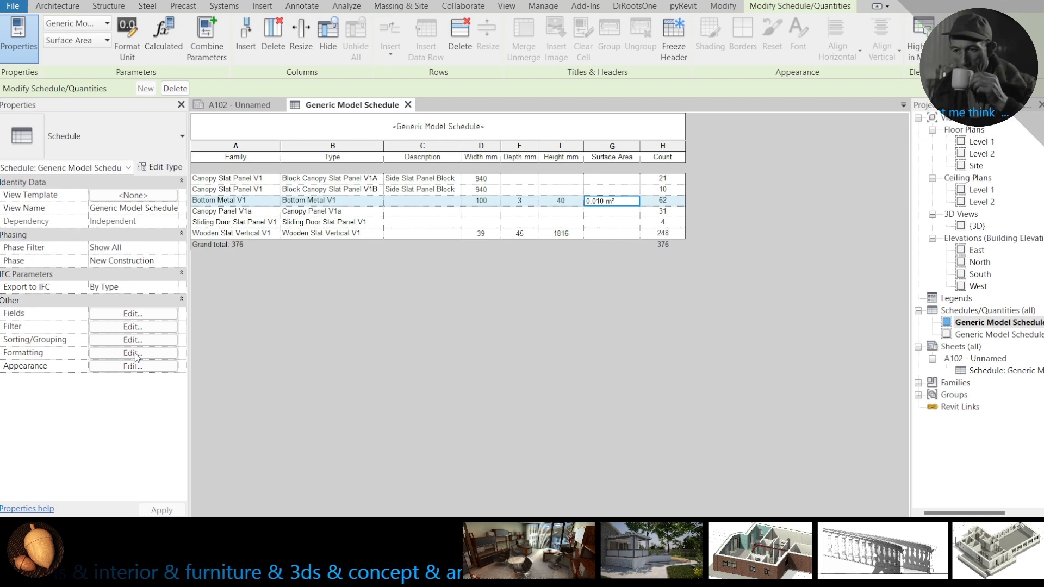
{"action": "left_click", "coordinate": [132, 352]}
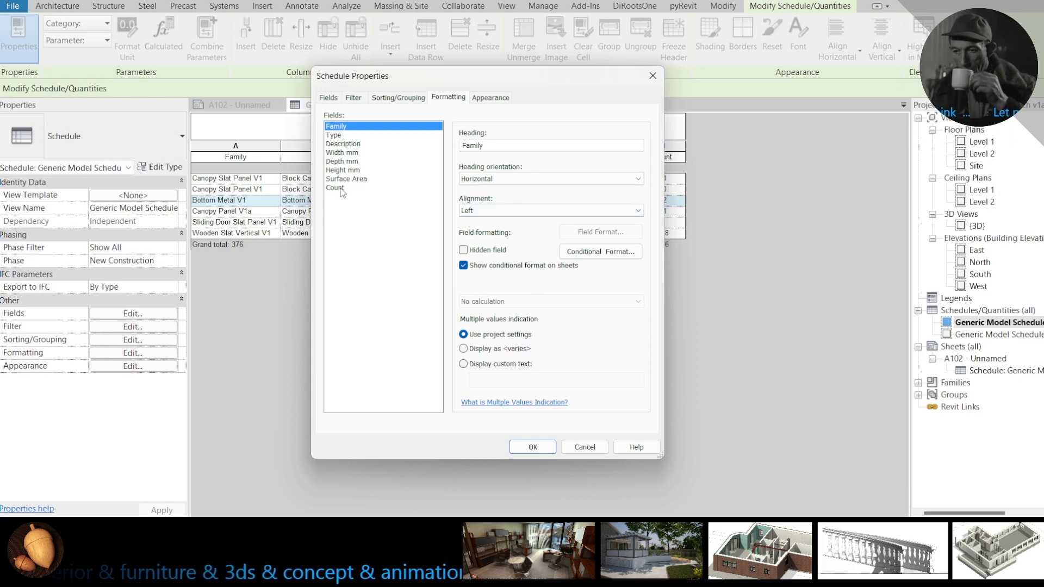
{"action": "left_click", "coordinate": [346, 179]}
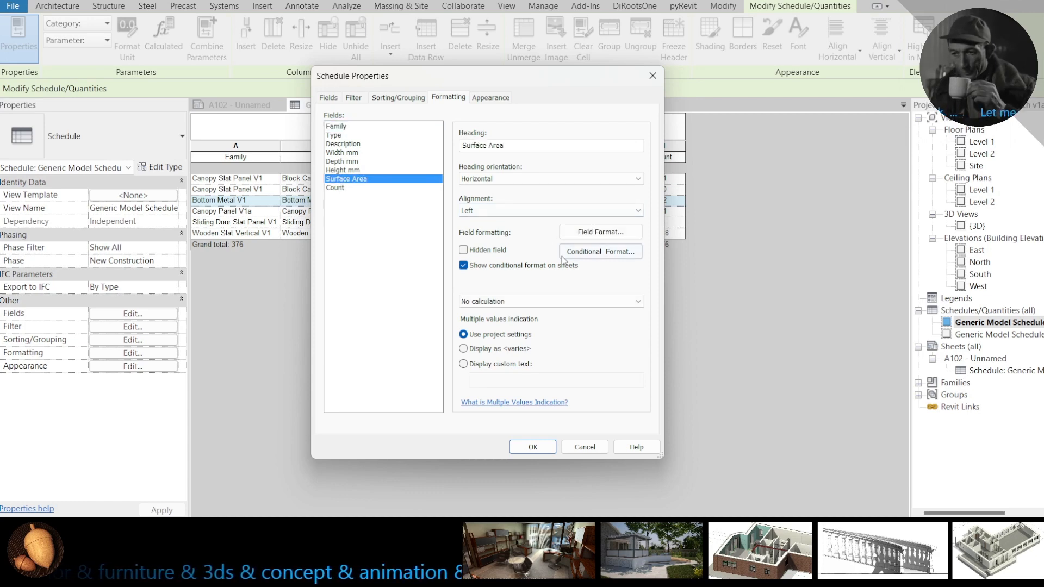
{"action": "left_click", "coordinate": [546, 301]}
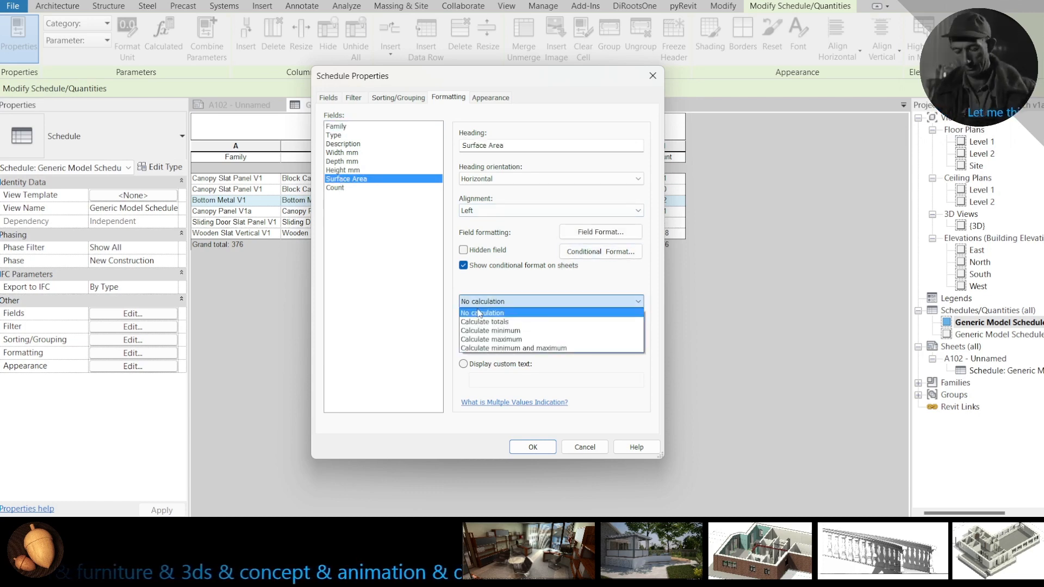
{"action": "left_click", "coordinate": [485, 322]}
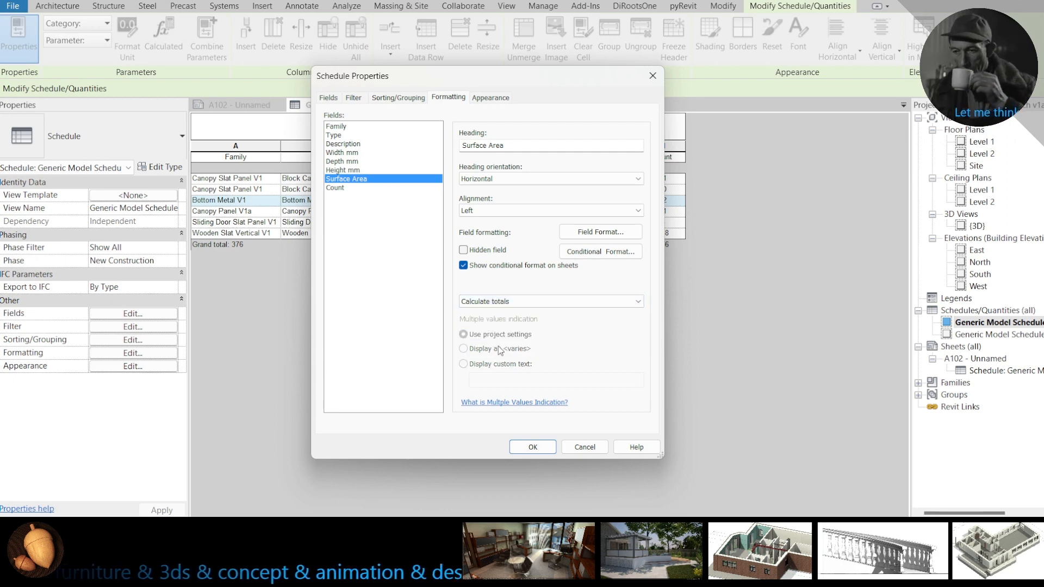
{"action": "left_click", "coordinate": [532, 447]}
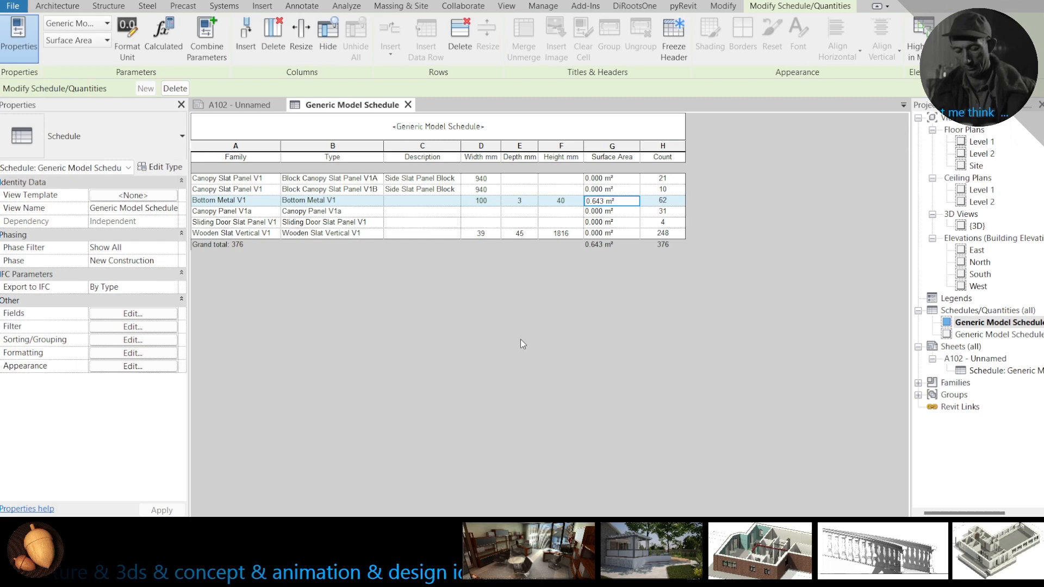
{"action": "mouse_move", "coordinate": [665, 205]}
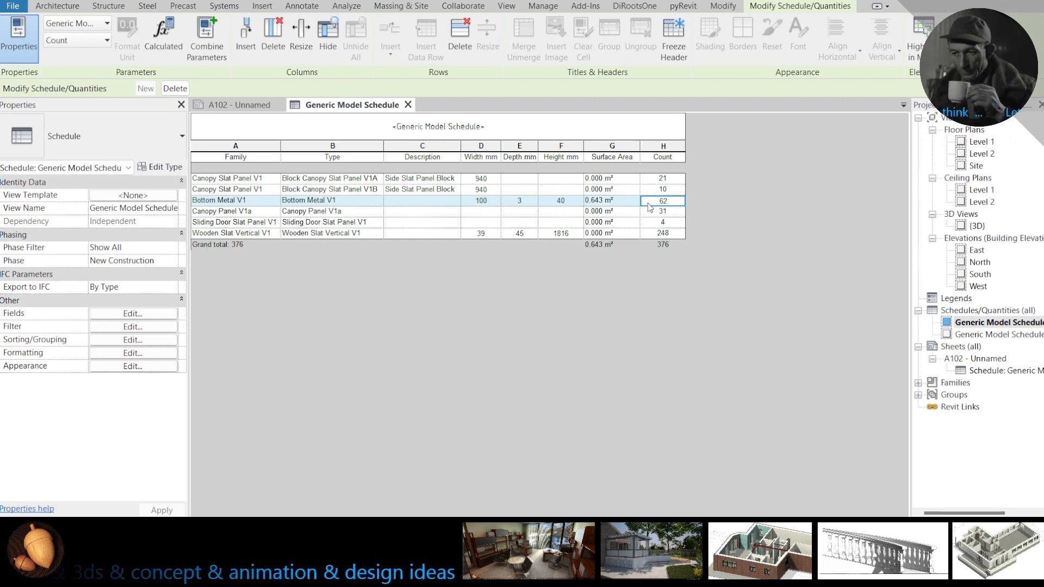
{"action": "left_click", "coordinate": [610, 200]}
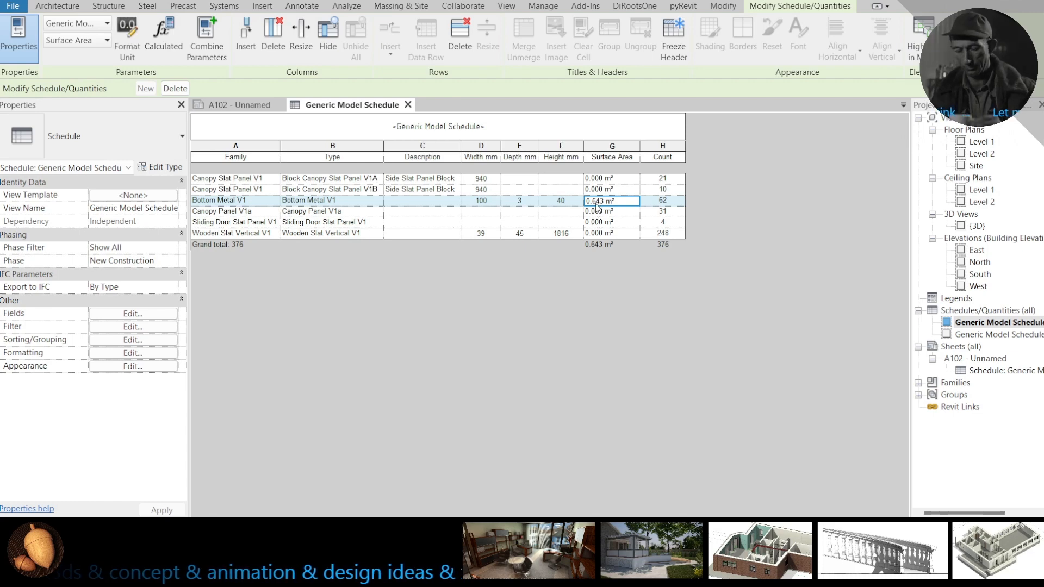